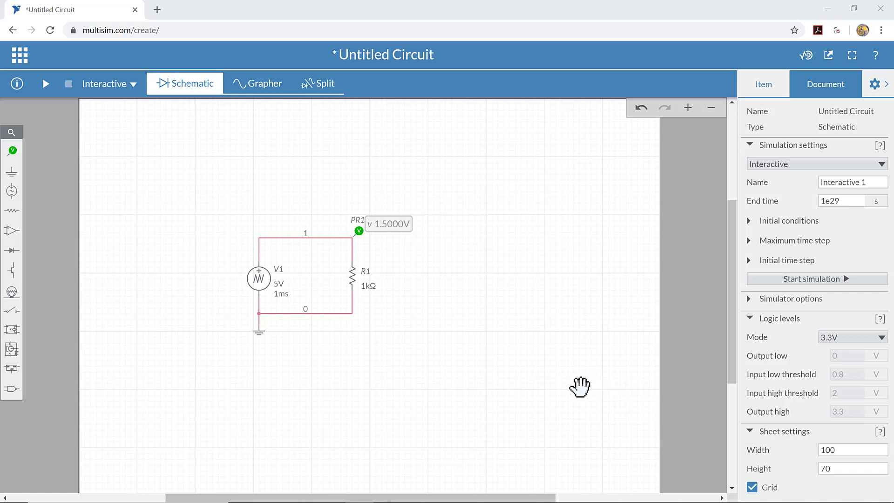
{"action": "mouse_move", "coordinate": [261, 283]}
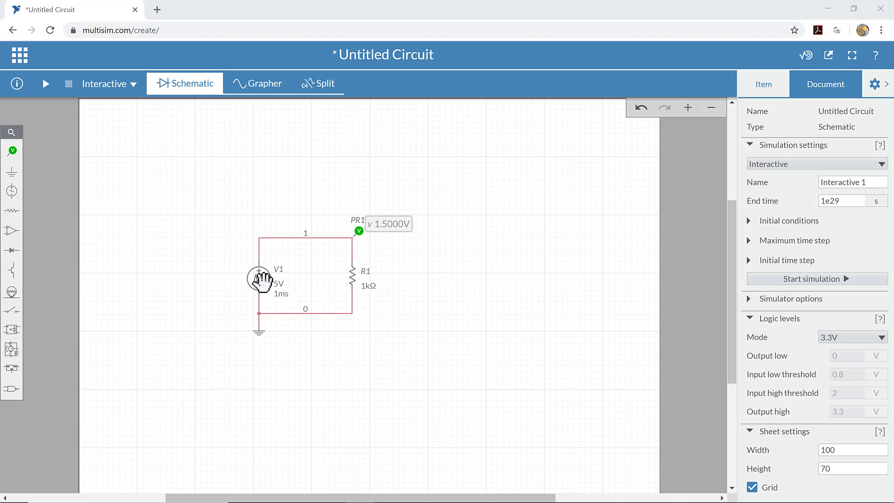
{"action": "mouse_move", "coordinate": [296, 363]}
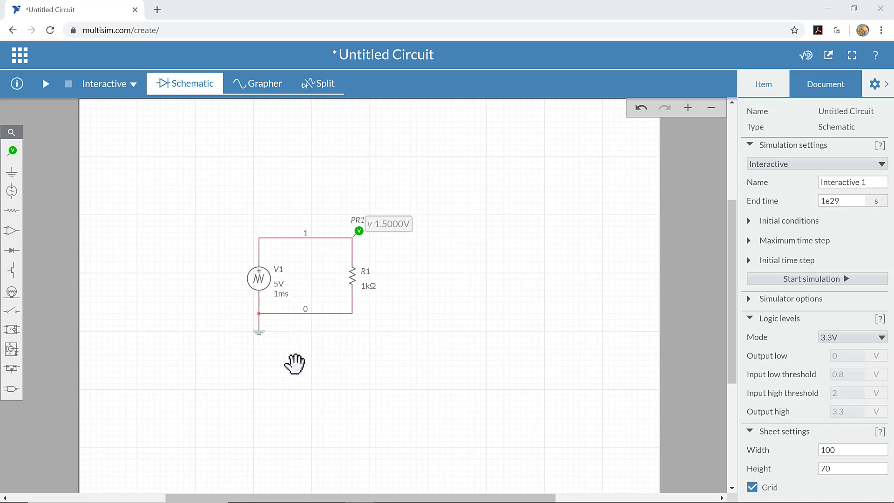
{"action": "mouse_move", "coordinate": [260, 280]}
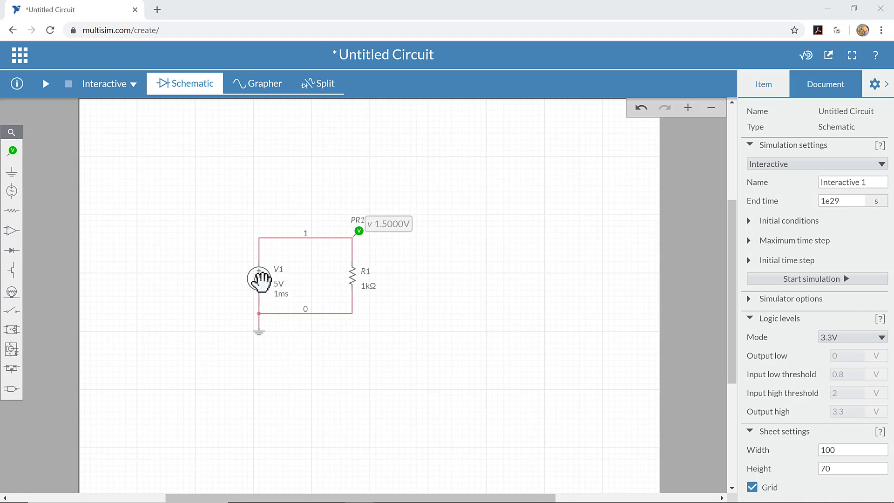
- Select source V1 on the schematic to show its triangular-wave Item properties
{"action": "left_click", "coordinate": [260, 280]}
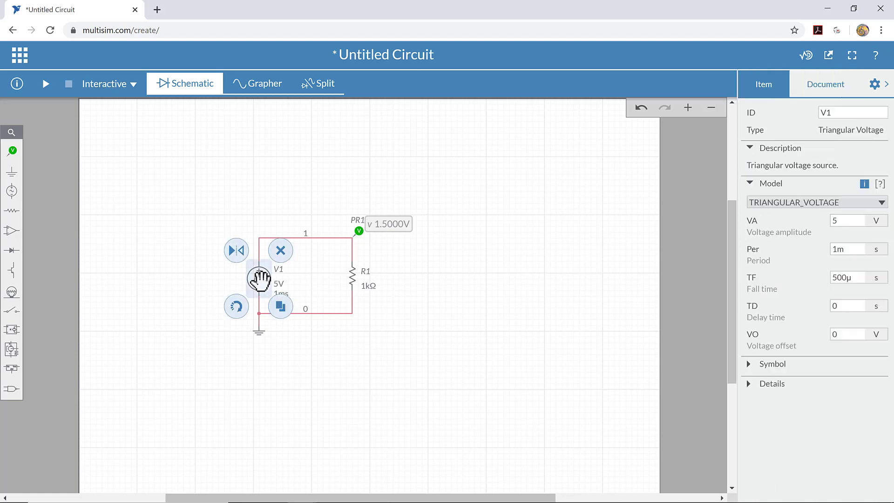
{"action": "mouse_move", "coordinate": [743, 278]}
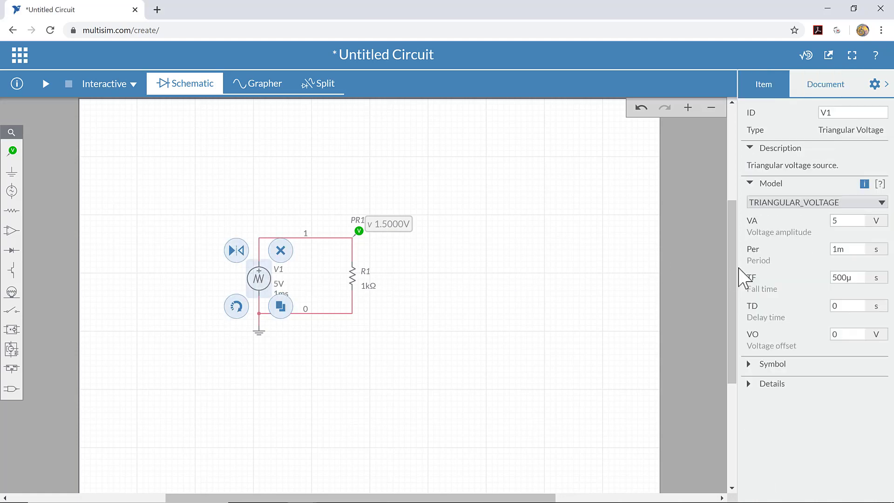
{"action": "left_click", "coordinate": [847, 248]}
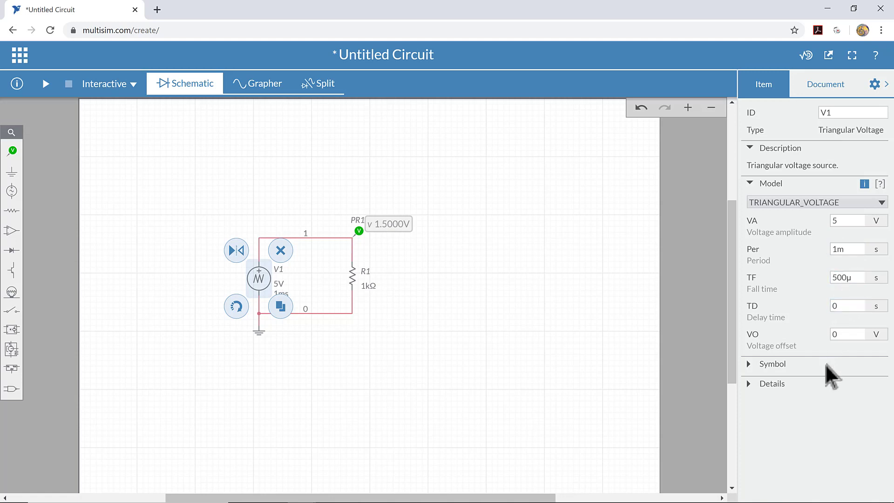
{"action": "mouse_move", "coordinate": [804, 257]}
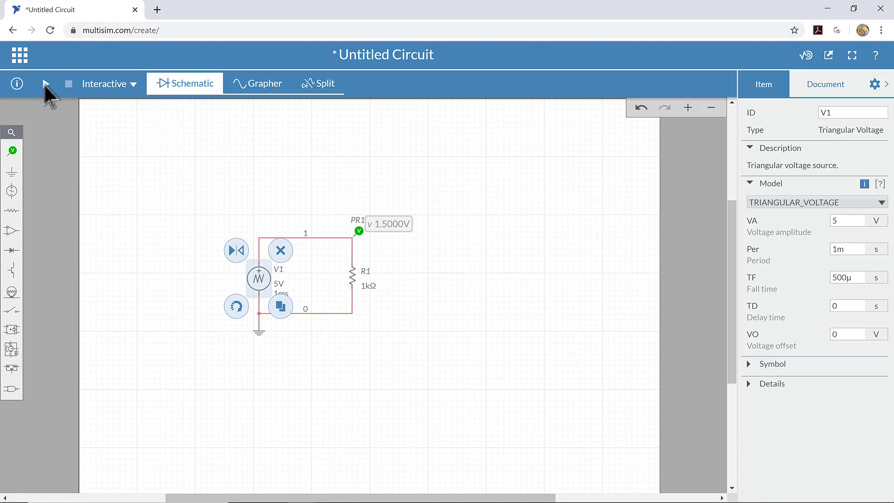
{"action": "left_click", "coordinate": [44, 83]}
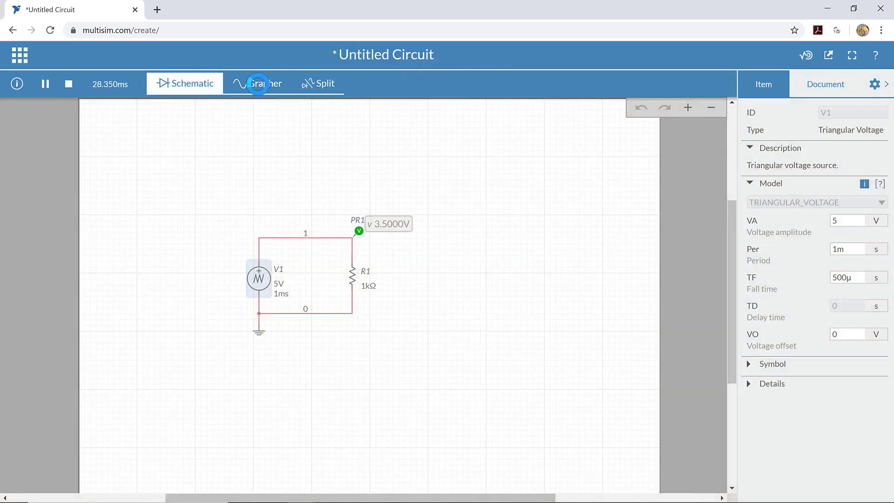
{"action": "left_click", "coordinate": [264, 83]}
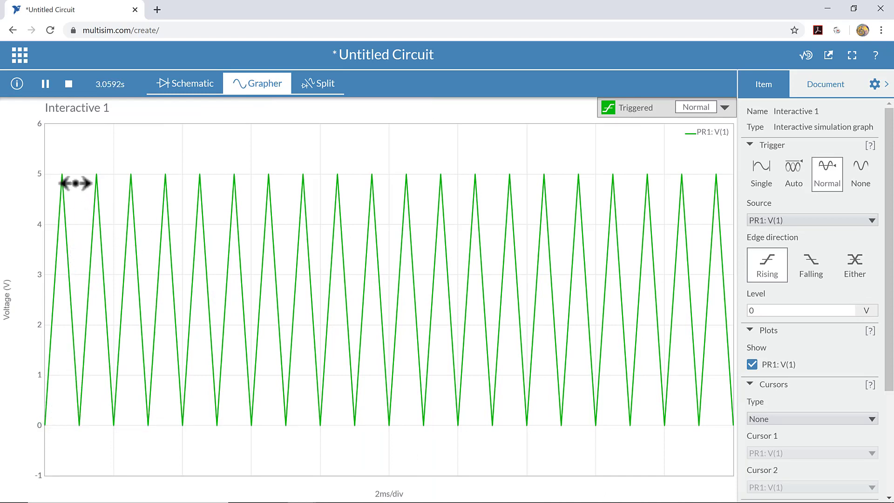
{"action": "left_click", "coordinate": [45, 83]}
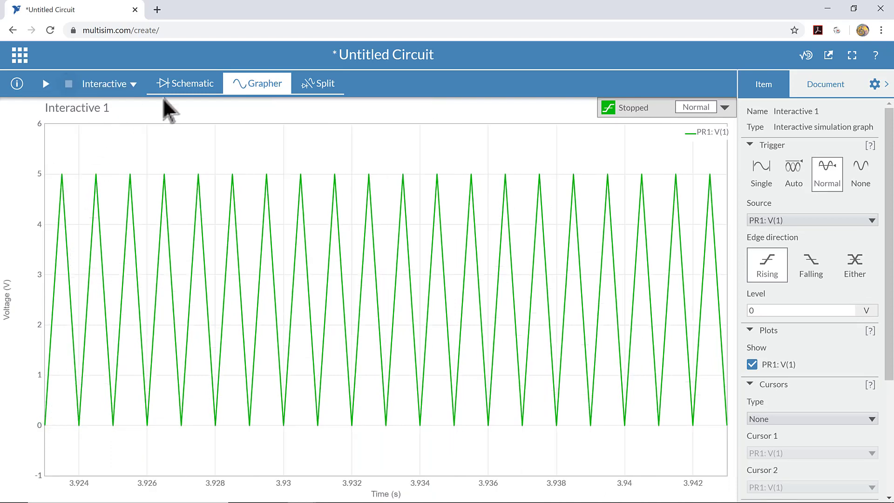
{"action": "left_click", "coordinate": [190, 83]}
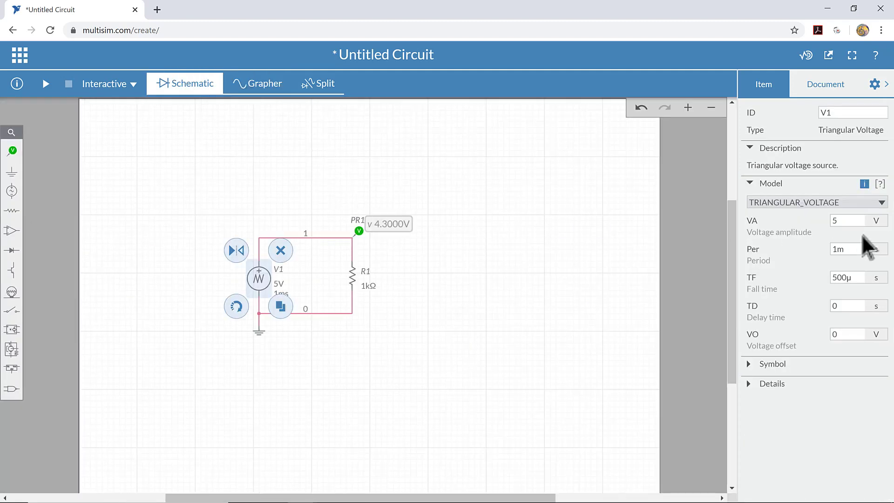
- Set V1's amplitude VA to 10 V and run the simulation
{"action": "triple_click", "coordinate": [848, 221]}
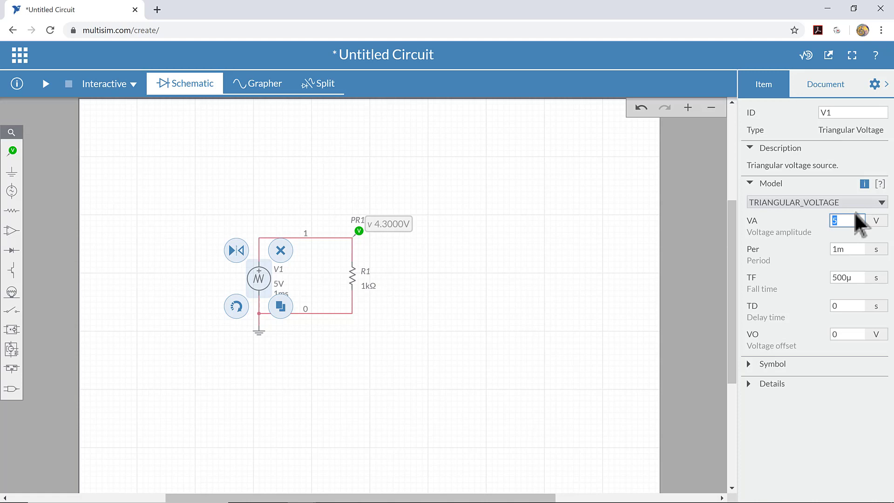
{"action": "type", "text": "10"}
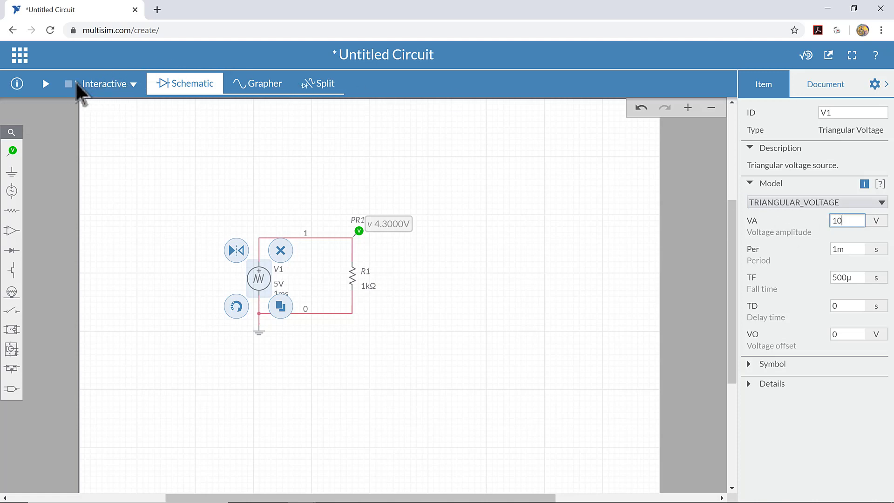
{"action": "left_click", "coordinate": [45, 83]}
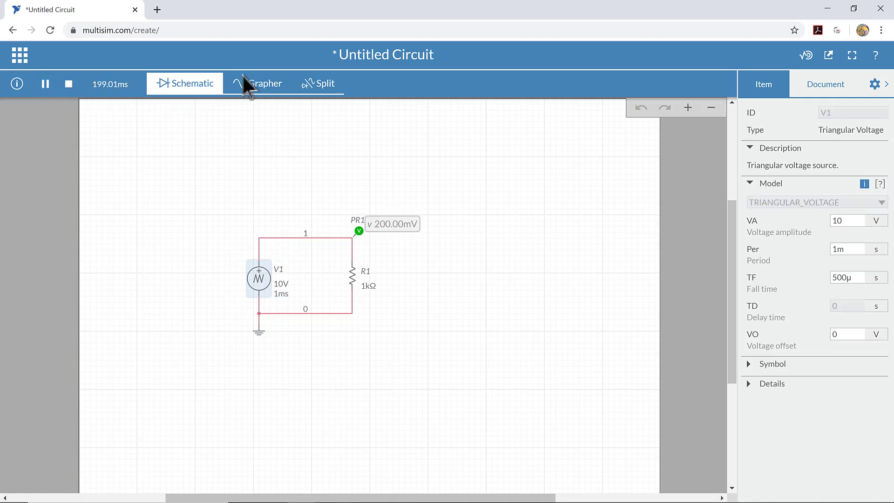
- In the Grapher, set the voltage axis maximum to 11 V to show the full 10 V triangle
{"action": "left_click", "coordinate": [263, 83]}
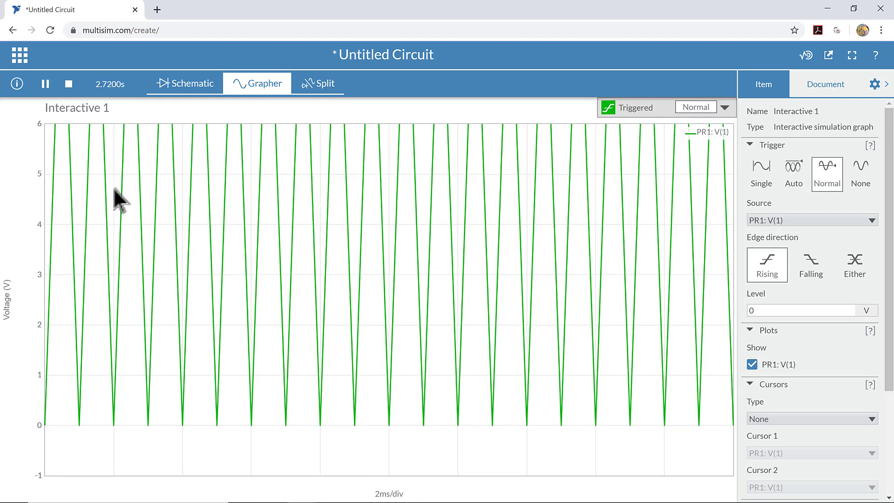
{"action": "mouse_move", "coordinate": [865, 271]}
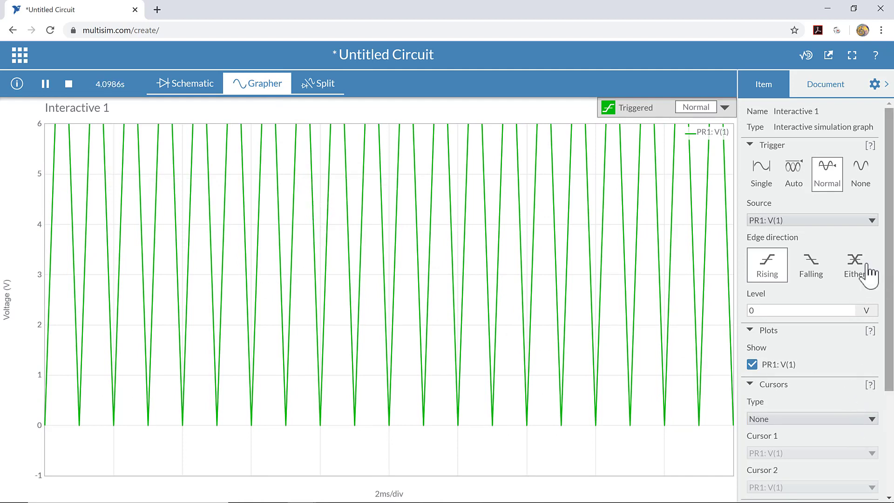
{"action": "scroll", "scroll_direction": "down", "scroll_amount": 3}
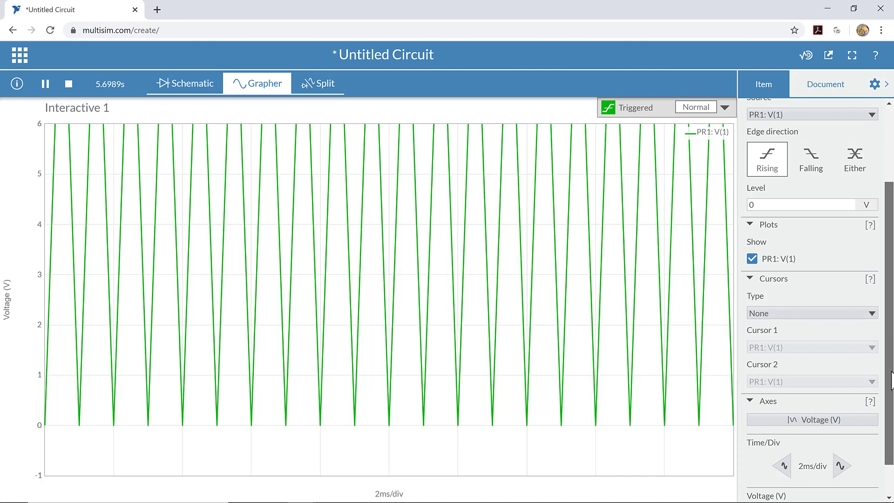
{"action": "scroll", "scroll_direction": "down", "scroll_amount": 3}
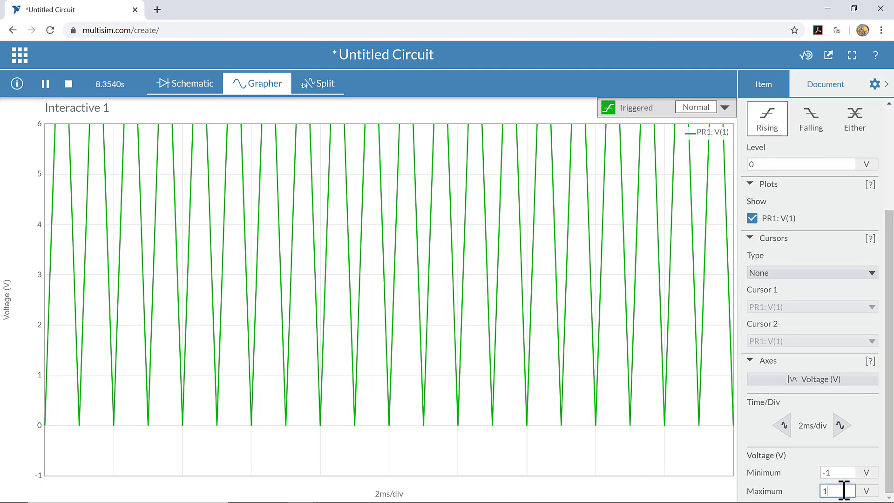
{"action": "type", "text": "1"}
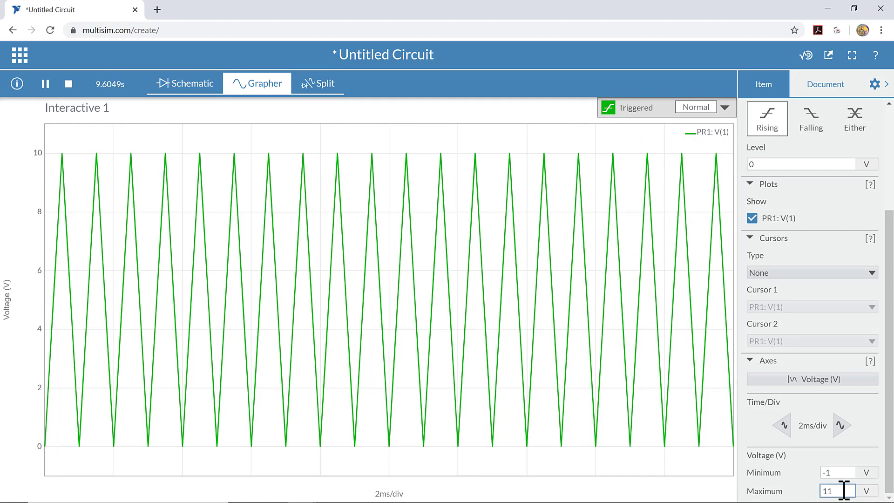
{"action": "mouse_move", "coordinate": [199, 172]}
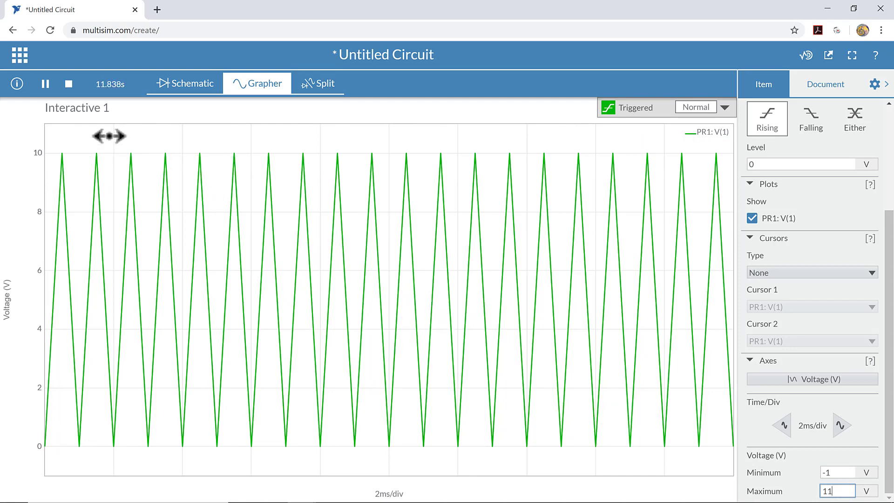
{"action": "mouse_move", "coordinate": [138, 78]}
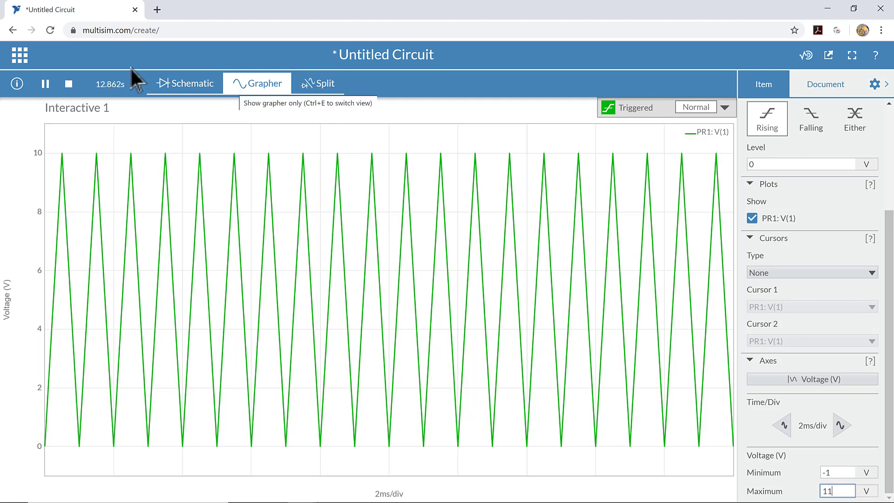
- Stop the simulation and give V1 a voltage offset VO of 1 V on the schematic
{"action": "left_click", "coordinate": [45, 83]}
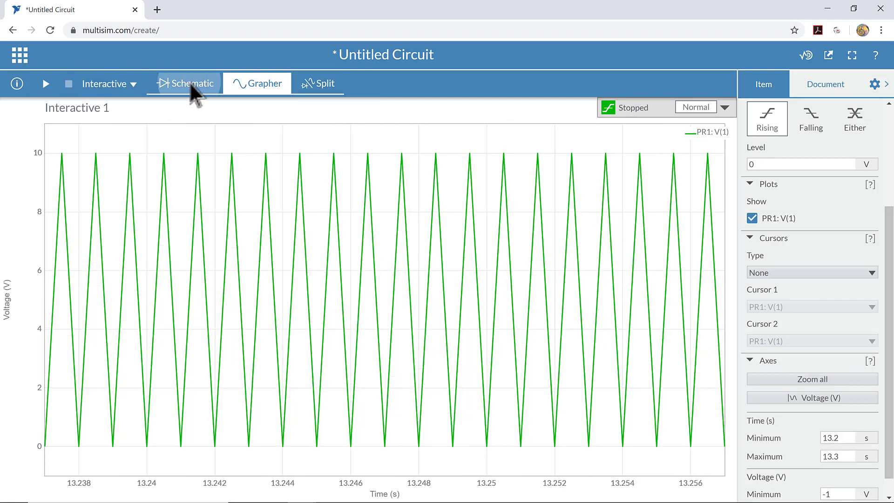
{"action": "left_click", "coordinate": [184, 83]}
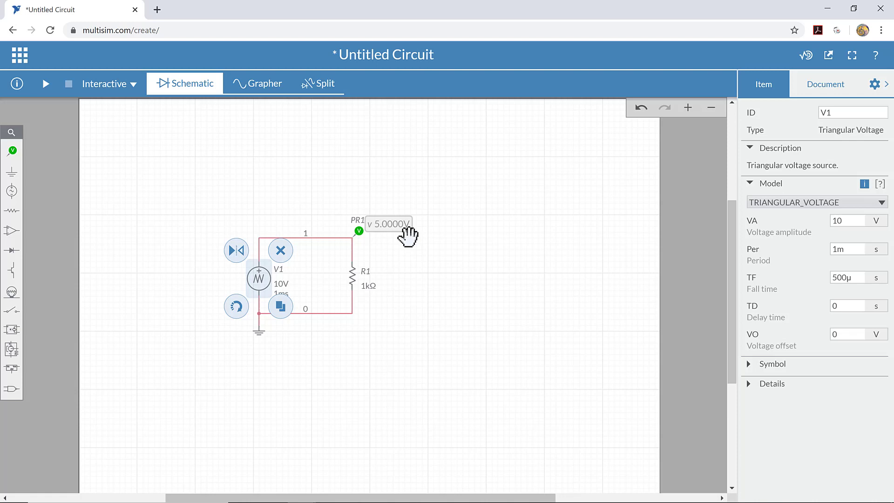
{"action": "mouse_move", "coordinate": [874, 279]}
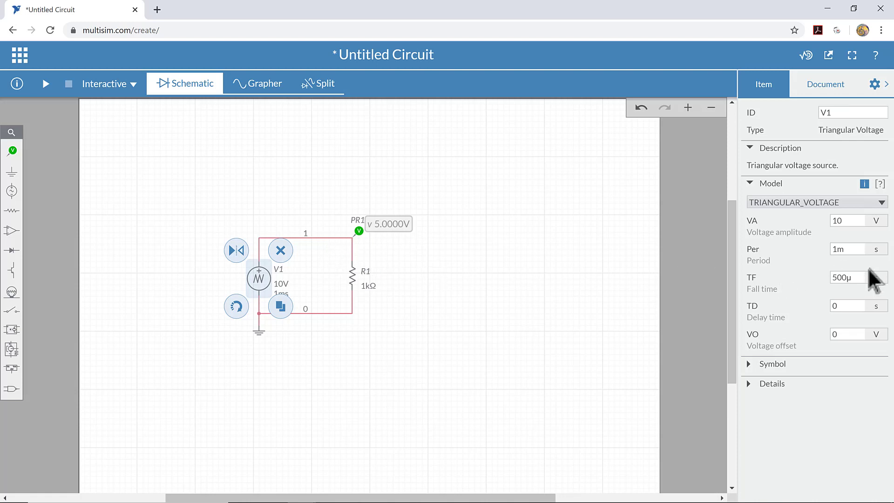
{"action": "left_click", "coordinate": [846, 334]}
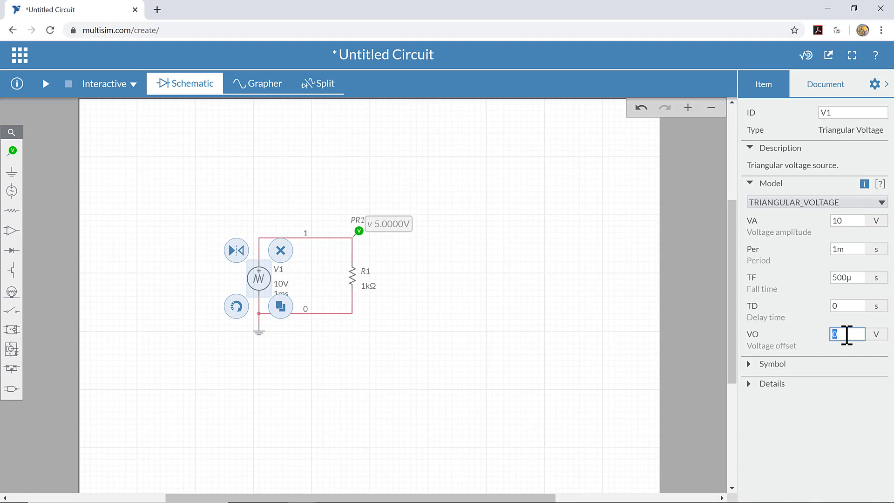
{"action": "type", "text": "1"}
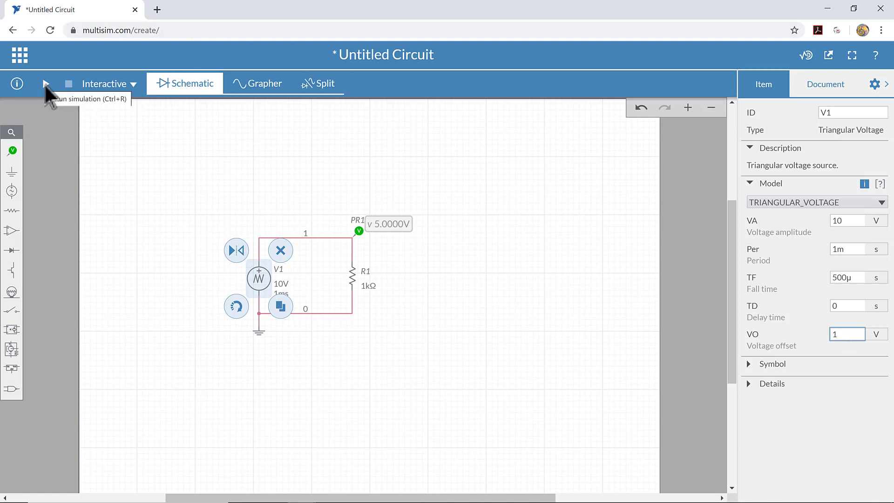
- Run the simulation, view the 1–11 V triangle in the Grapher, then stop it
{"action": "left_click", "coordinate": [45, 84]}
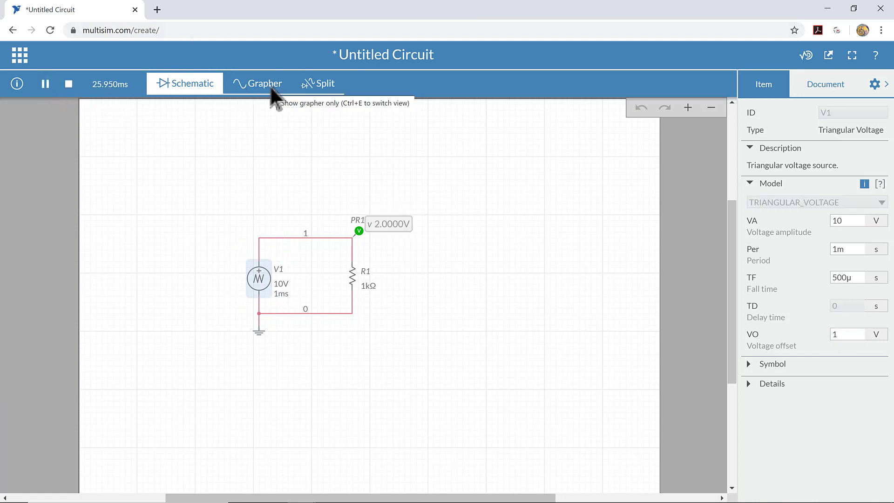
{"action": "left_click", "coordinate": [263, 83]}
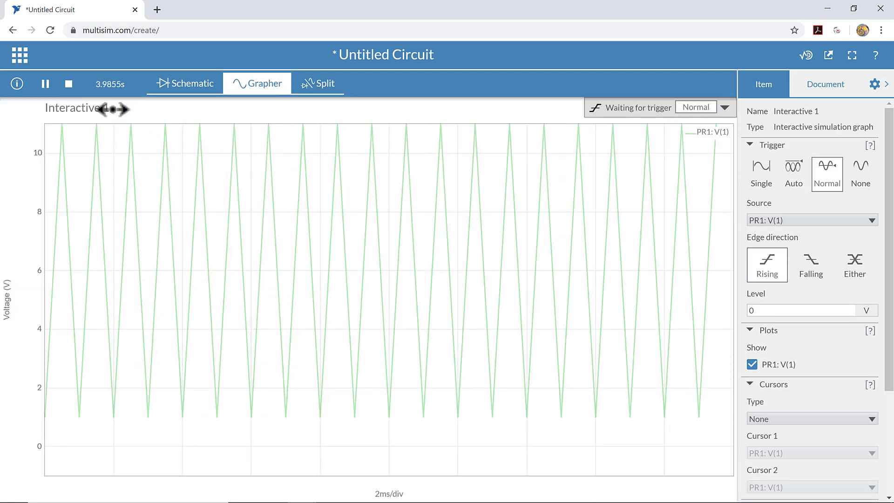
{"action": "mouse_move", "coordinate": [140, 159]}
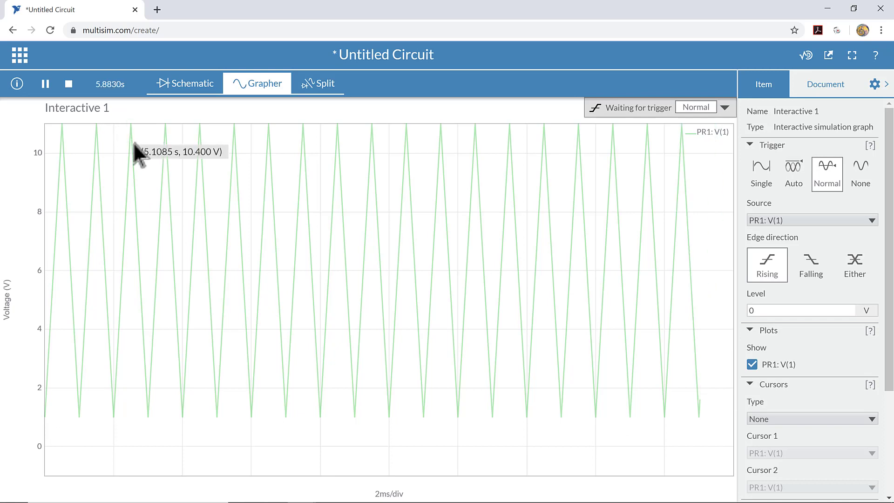
{"action": "mouse_move", "coordinate": [172, 174]}
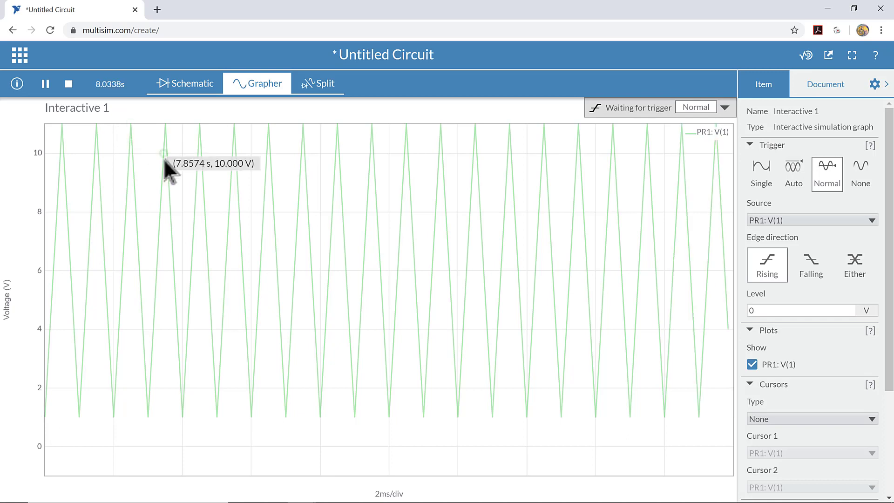
{"action": "mouse_move", "coordinate": [100, 157]}
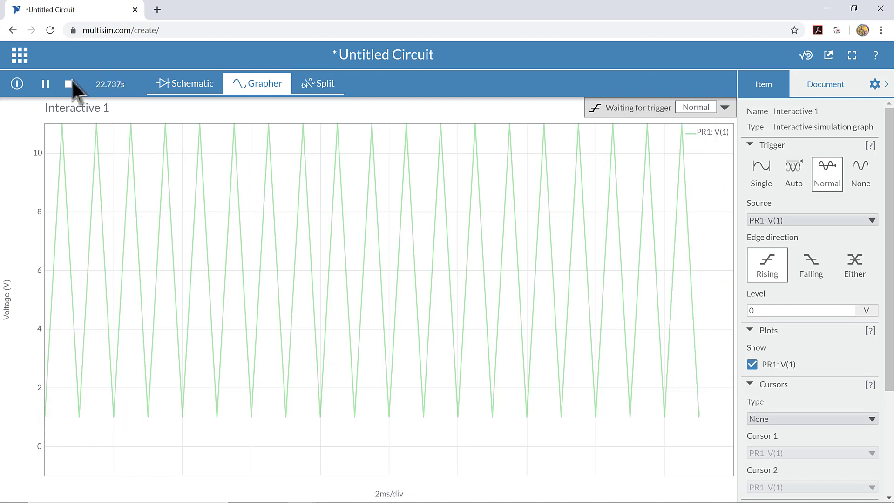
{"action": "left_click", "coordinate": [69, 83]}
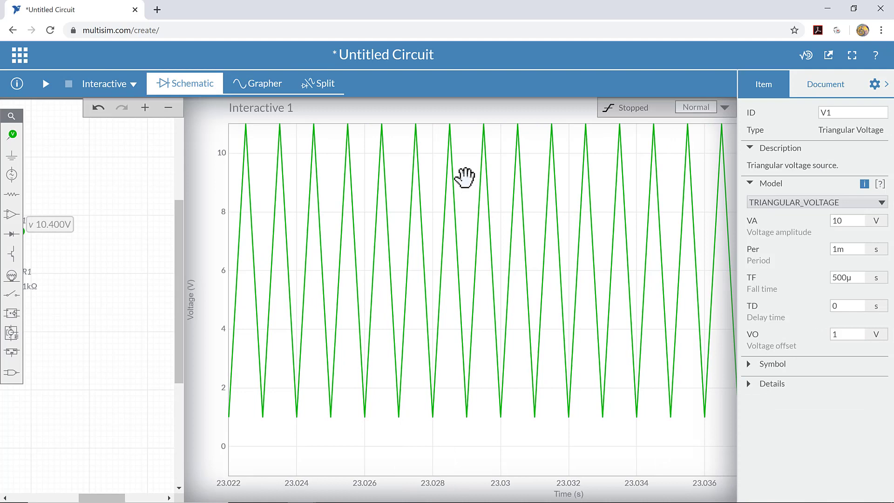
- Change V1's voltage offset VO from 1 V to -5 V
{"action": "left_click", "coordinate": [184, 83]}
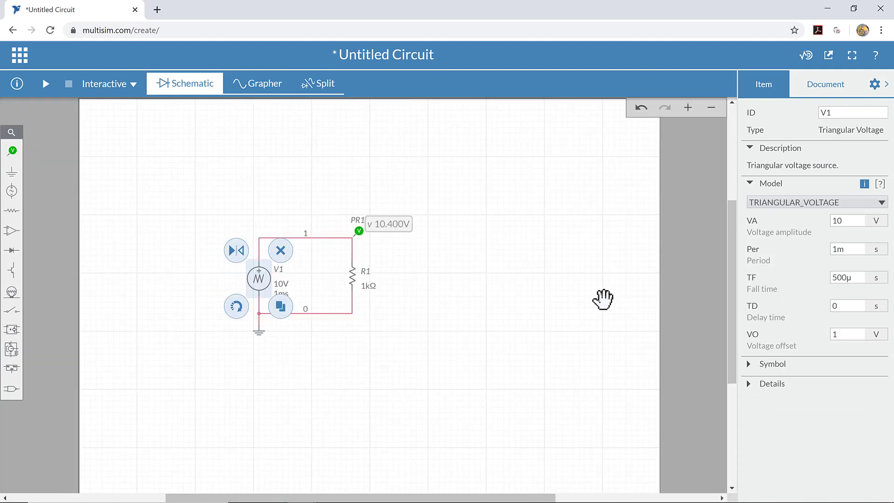
{"action": "mouse_move", "coordinate": [798, 316]}
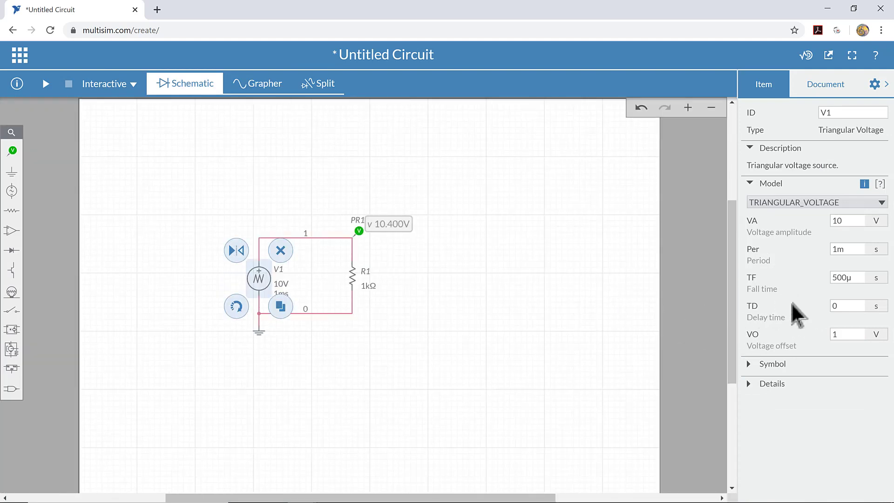
{"action": "left_click", "coordinate": [847, 335]}
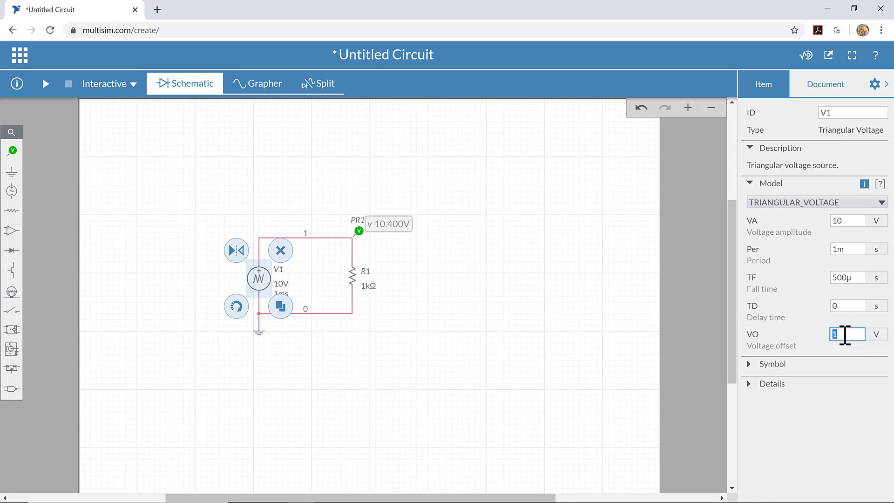
{"action": "type", "text": "-5"}
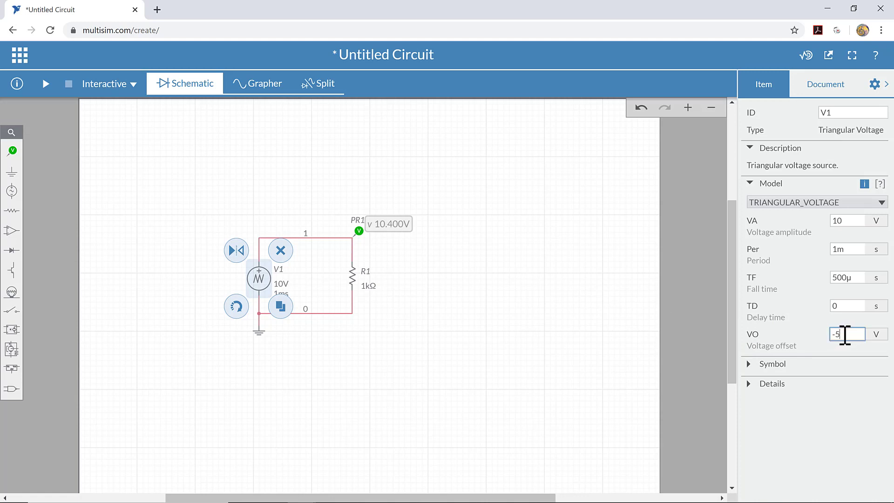
{"action": "mouse_move", "coordinate": [139, 102]}
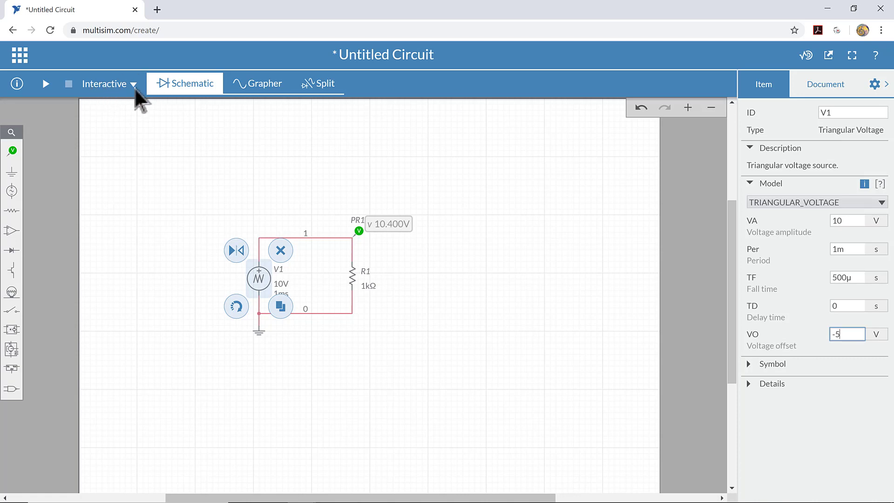
- Run the simulation, set the voltage axis to -6 to 6 V, then stop it
{"action": "left_click", "coordinate": [44, 83]}
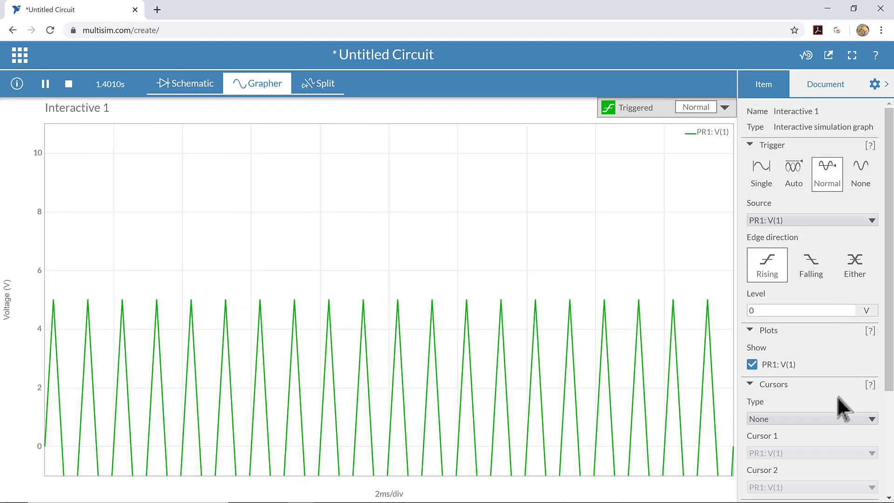
{"action": "scroll", "scroll_direction": "down", "scroll_amount": 3}
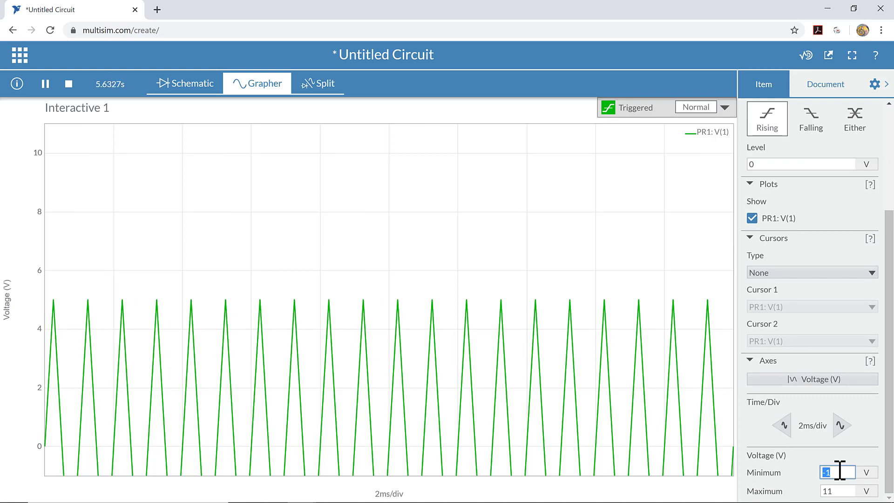
{"action": "type", "text": "-6"}
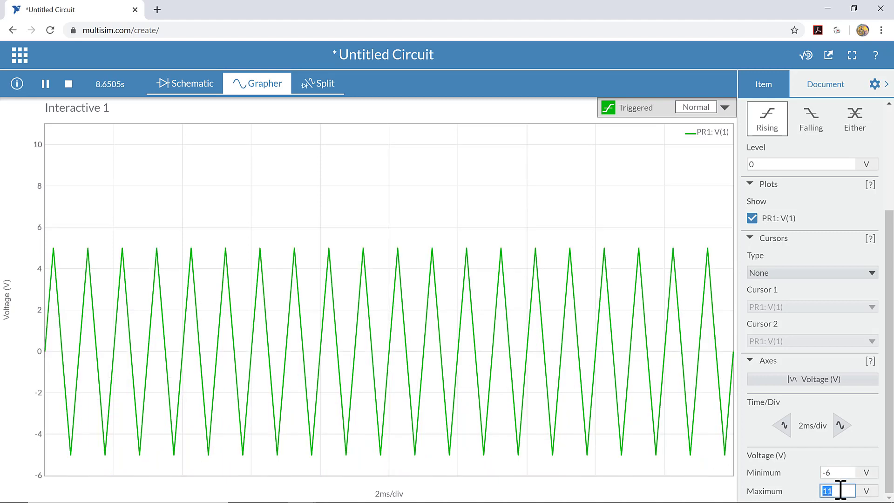
{"action": "type", "text": "6"}
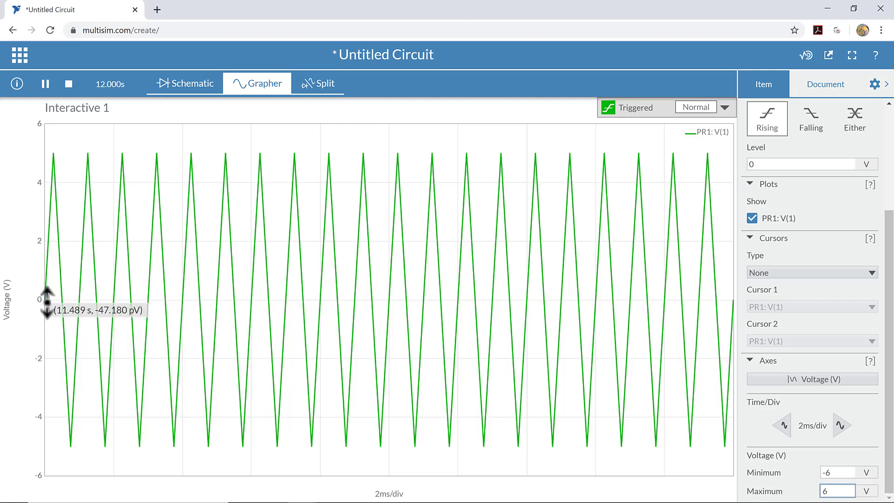
{"action": "mouse_move", "coordinate": [59, 188]}
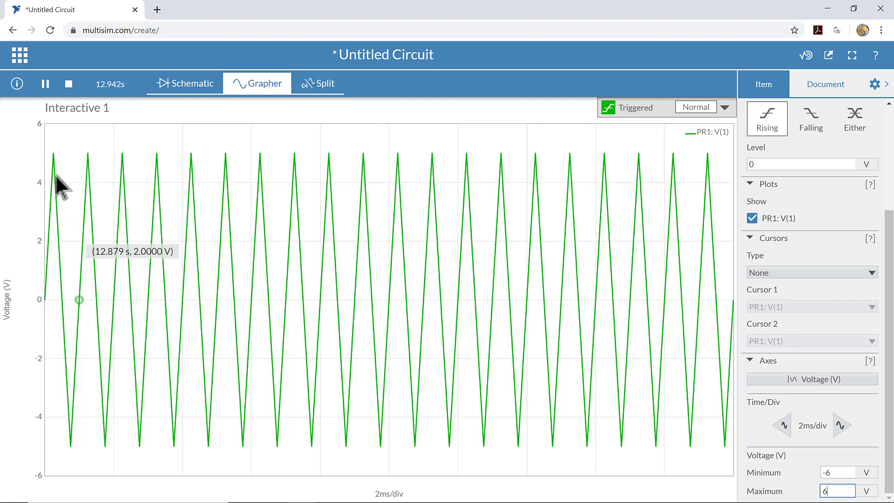
{"action": "mouse_move", "coordinate": [60, 166]}
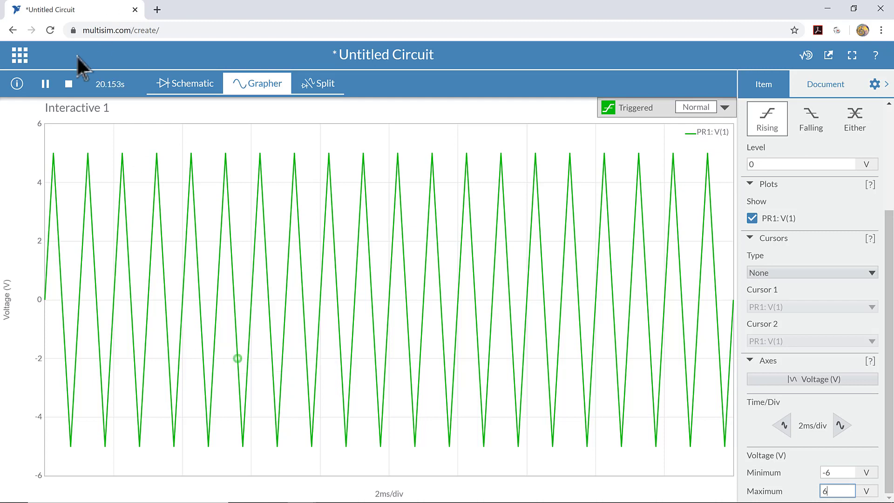
{"action": "left_click", "coordinate": [69, 83]}
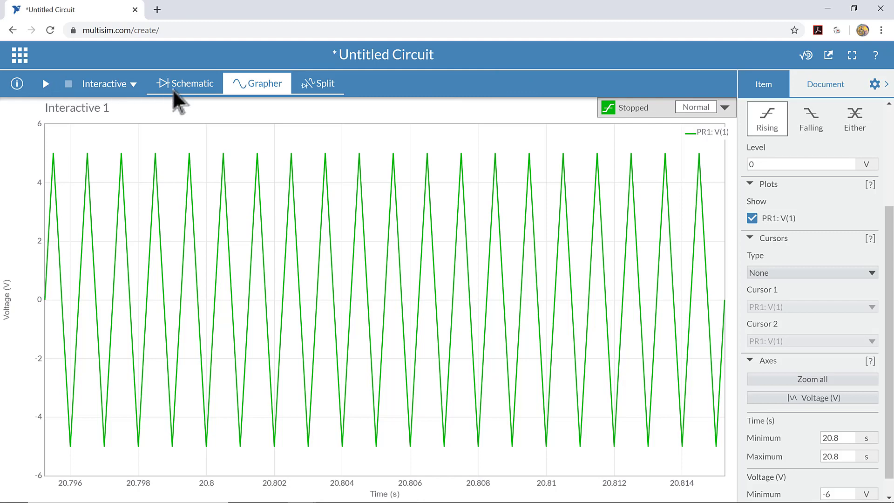
- Set V1's period Per to 2 ms on the schematic and run the simulation
{"action": "left_click", "coordinate": [190, 83]}
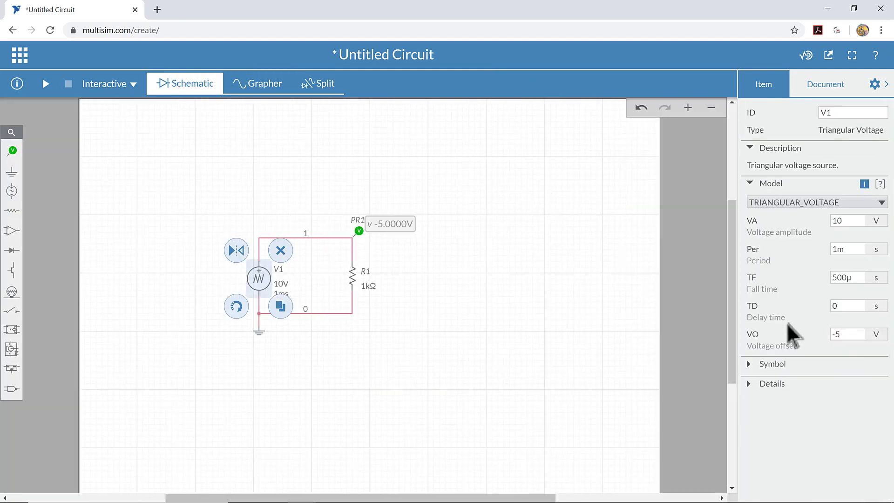
{"action": "mouse_move", "coordinate": [788, 330]}
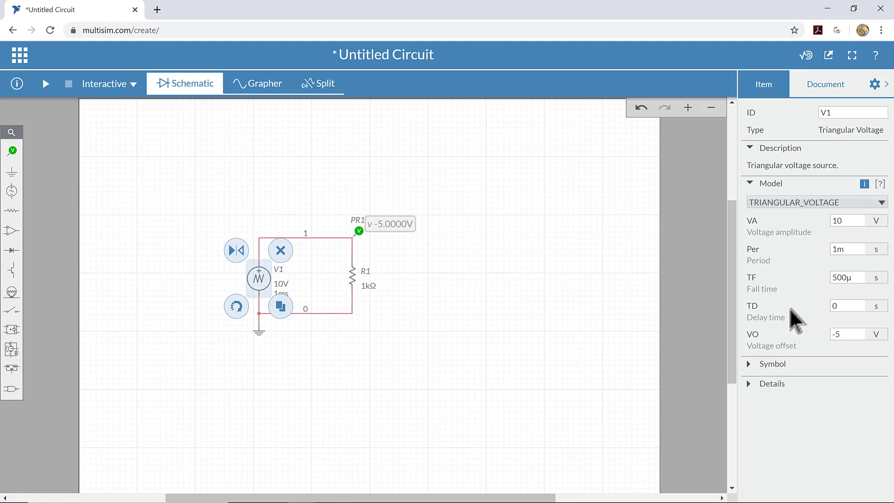
{"action": "mouse_move", "coordinate": [833, 276]}
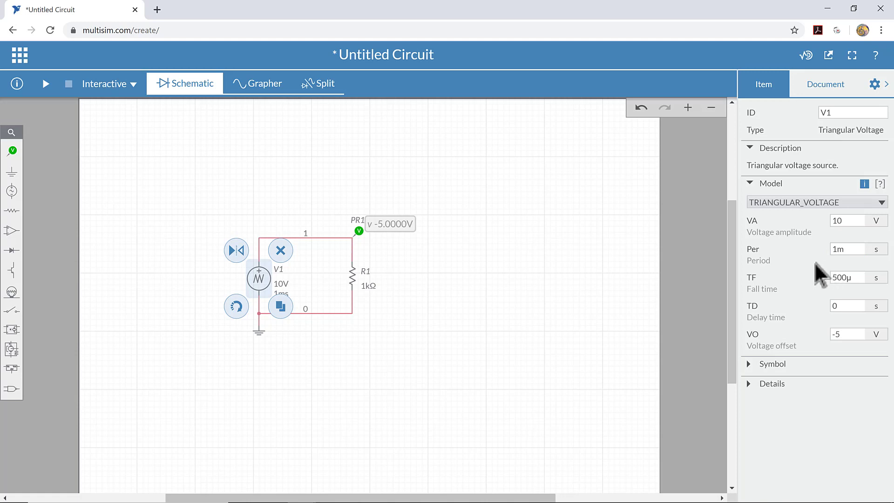
{"action": "left_click", "coordinate": [848, 249]}
{"action": "type", "text": "2"}
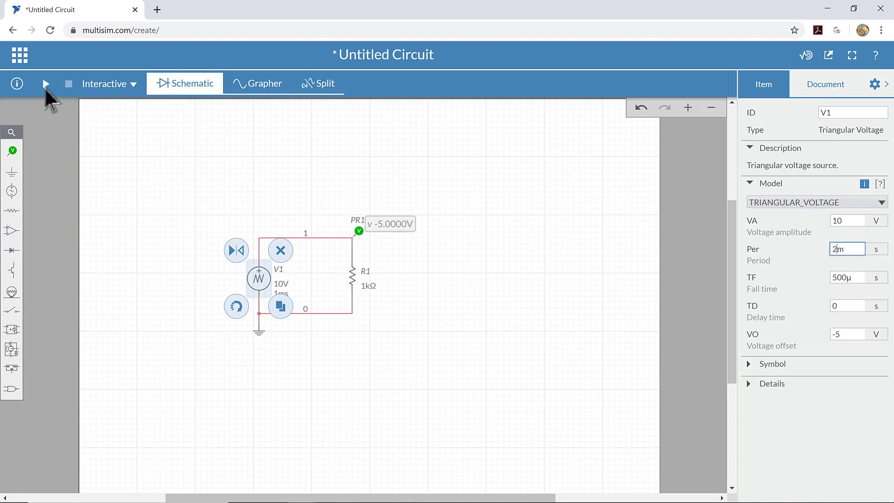
{"action": "left_click", "coordinate": [45, 82]}
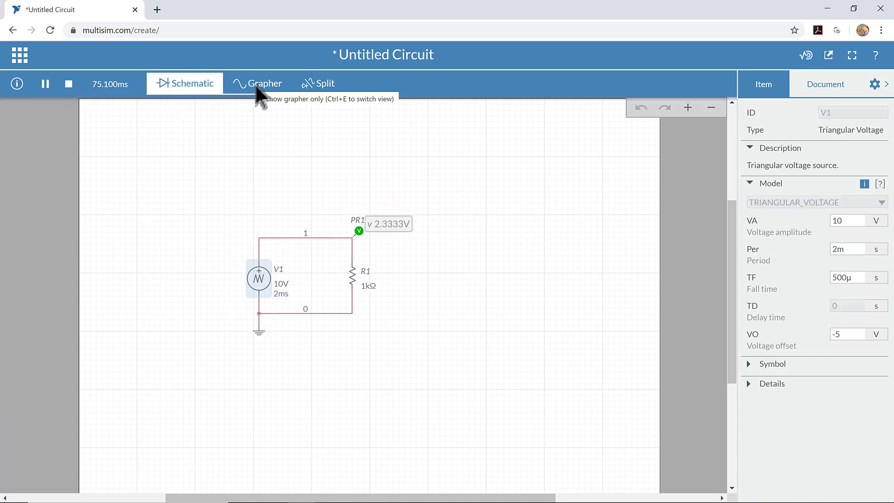
- View the 2 ms-period waveform in the Grapher, stop the run and return to the schematic
{"action": "left_click", "coordinate": [263, 83]}
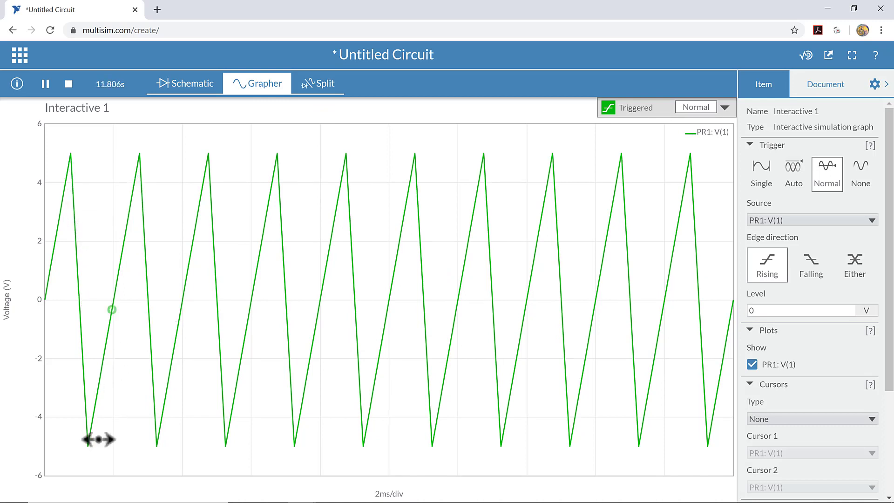
{"action": "mouse_move", "coordinate": [100, 451]}
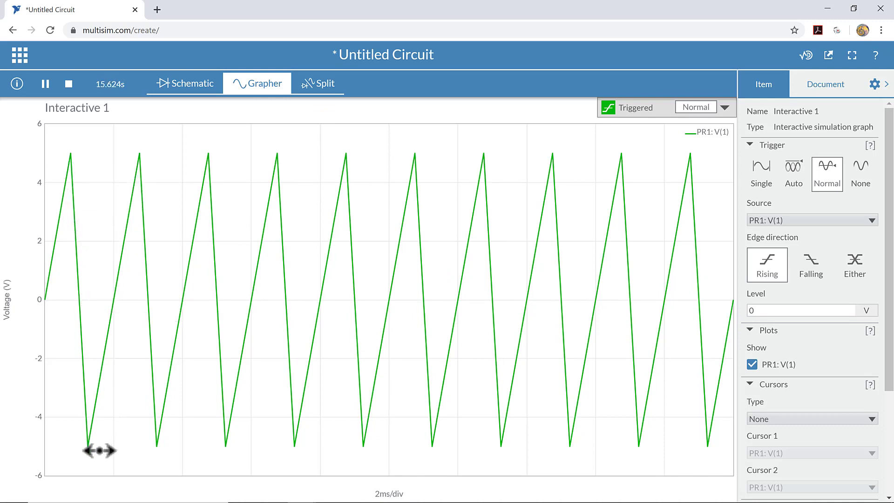
{"action": "mouse_move", "coordinate": [94, 454]}
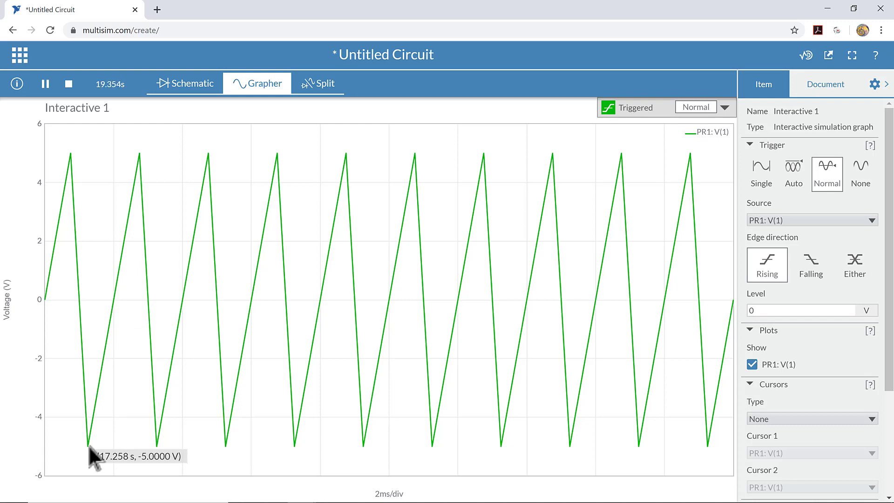
{"action": "mouse_move", "coordinate": [338, 454]}
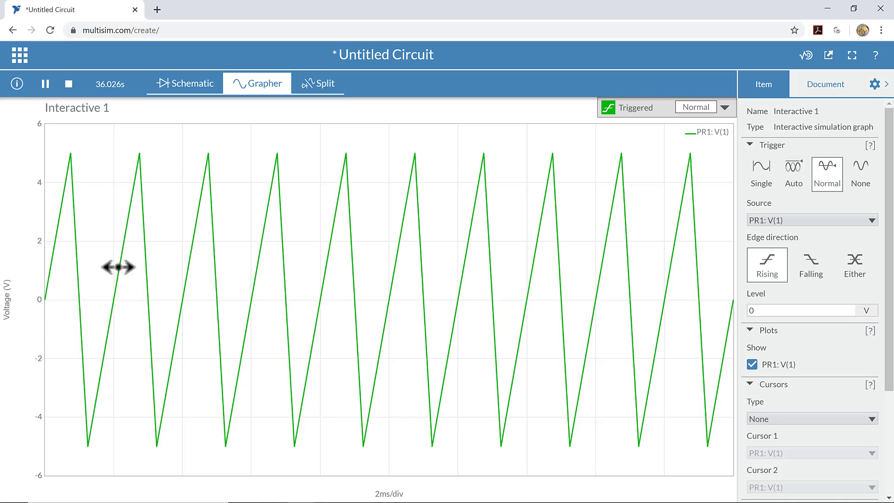
{"action": "mouse_move", "coordinate": [204, 208]}
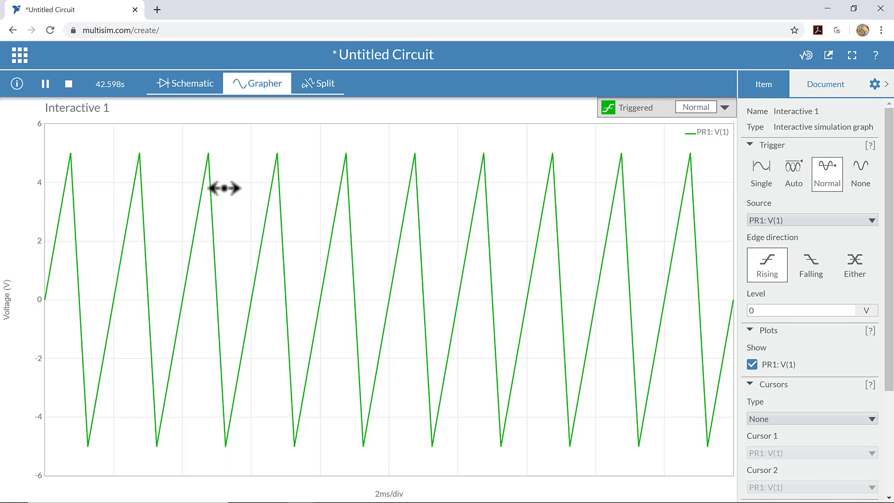
{"action": "mouse_move", "coordinate": [77, 97]}
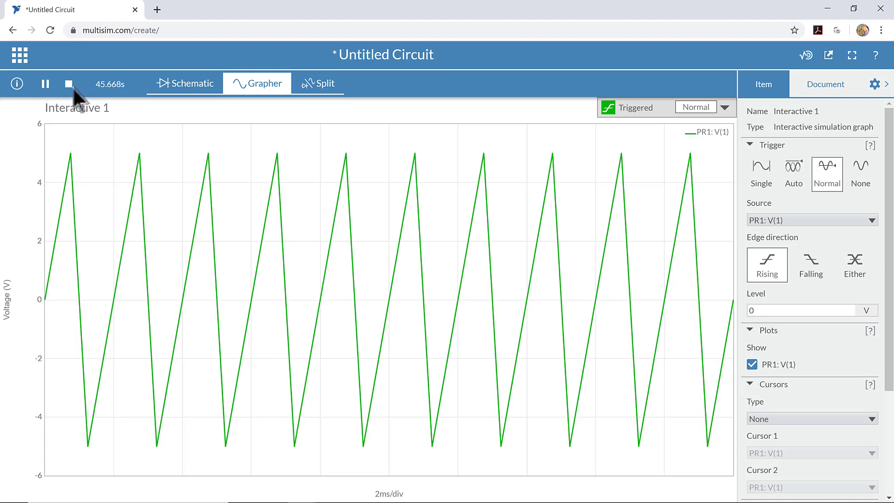
{"action": "left_click", "coordinate": [68, 83]}
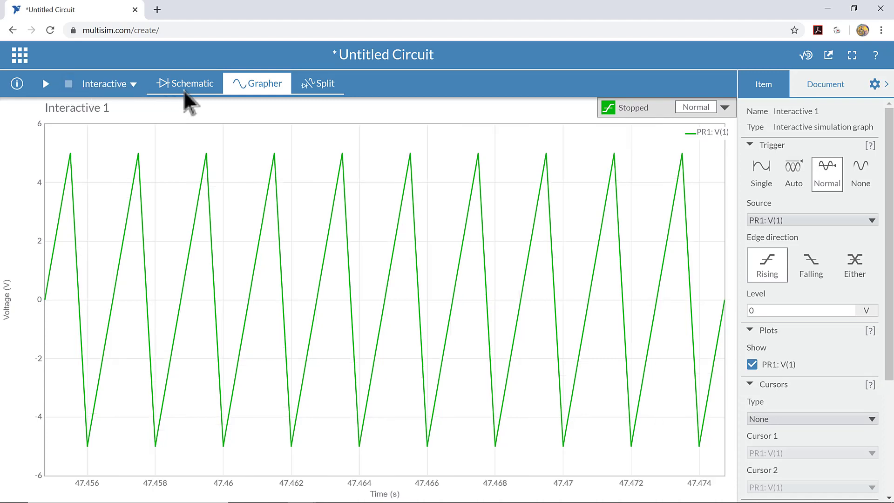
{"action": "left_click", "coordinate": [185, 83]}
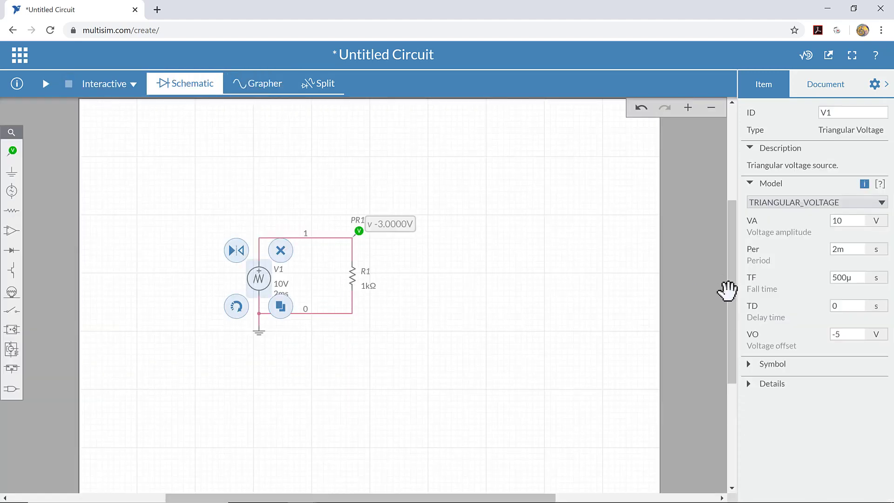
- Set V1's fall time TF to 1 ms and run the simulation again
{"action": "left_click", "coordinate": [847, 278]}
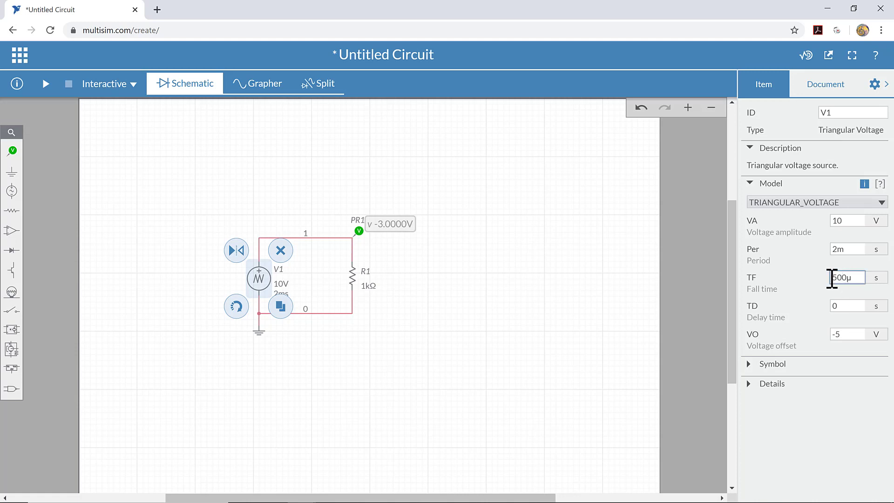
{"action": "mouse_move", "coordinate": [852, 278]}
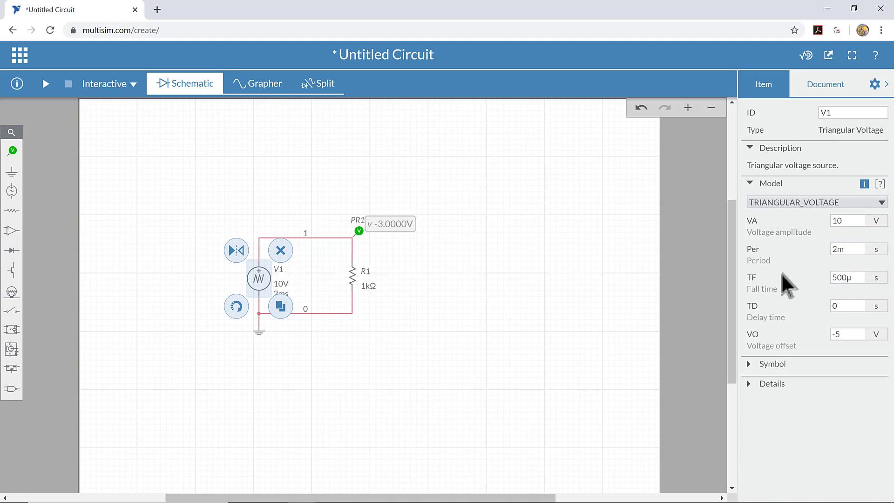
{"action": "mouse_move", "coordinate": [776, 257]}
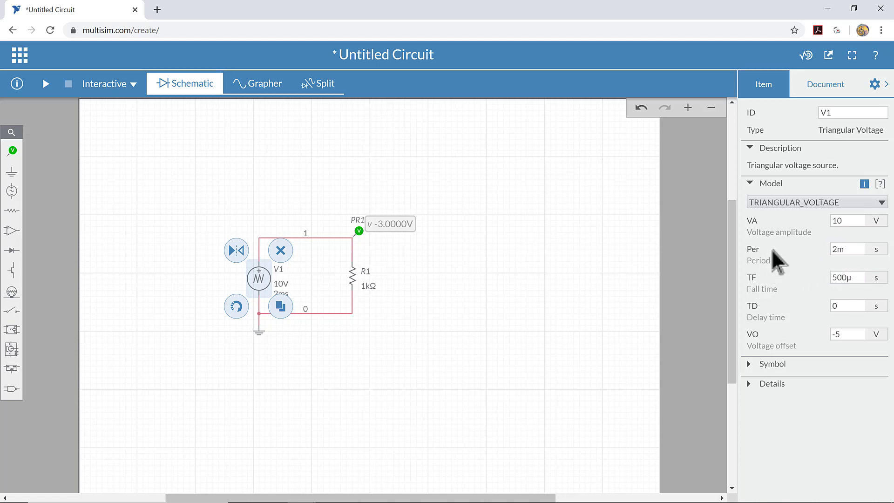
{"action": "mouse_move", "coordinate": [806, 221]}
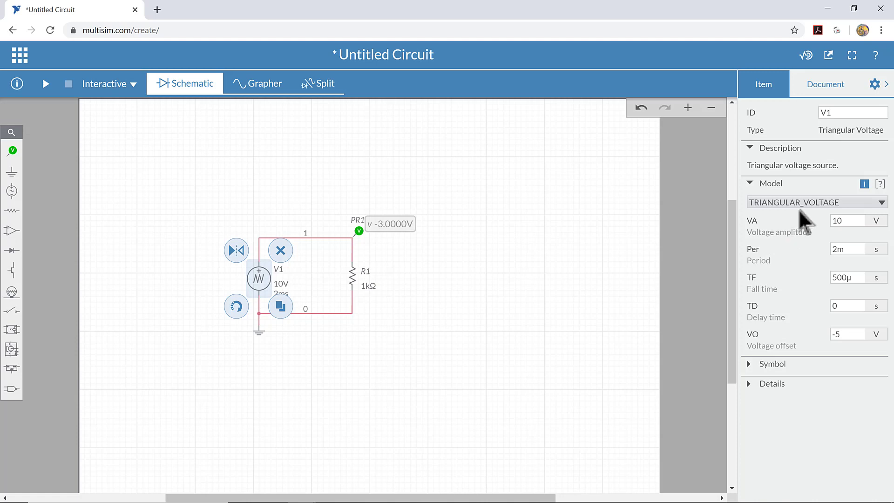
{"action": "mouse_move", "coordinate": [807, 237]}
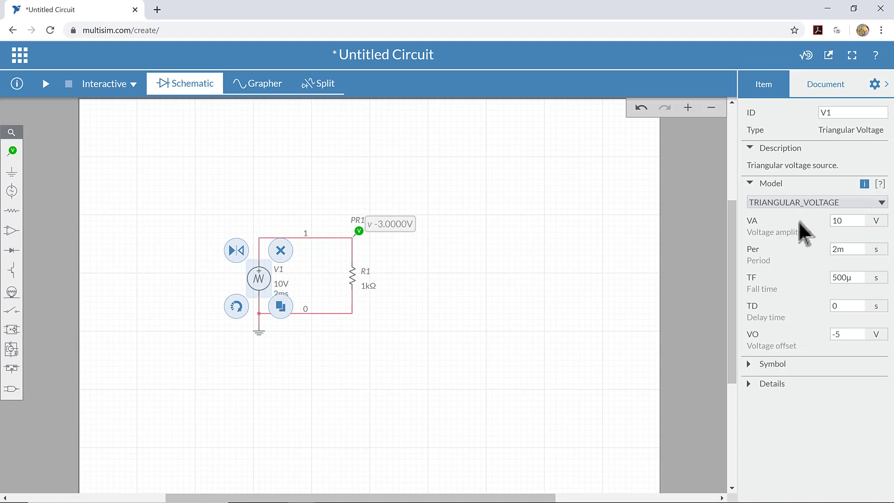
{"action": "mouse_move", "coordinate": [819, 266]}
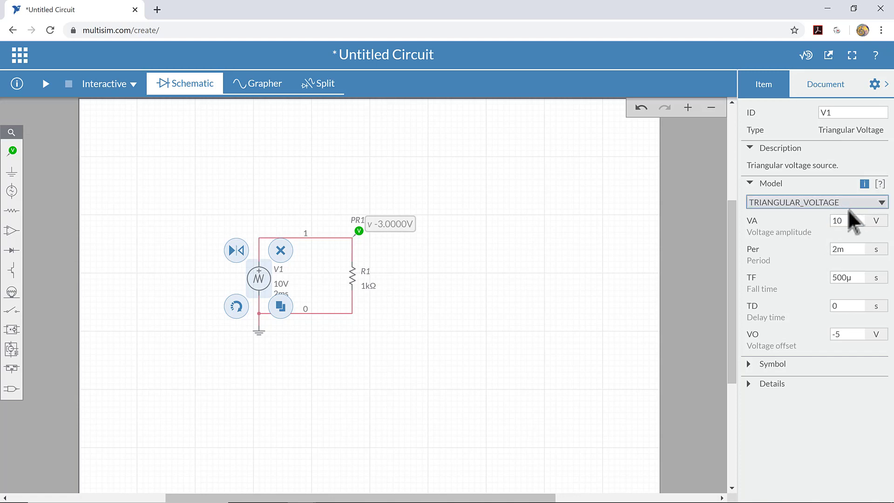
{"action": "left_click", "coordinate": [850, 278]}
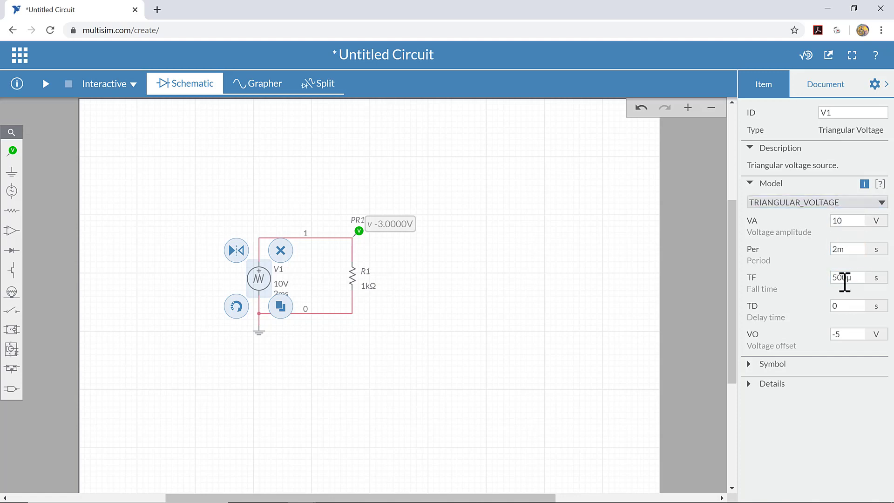
{"action": "triple_click", "coordinate": [847, 277]}
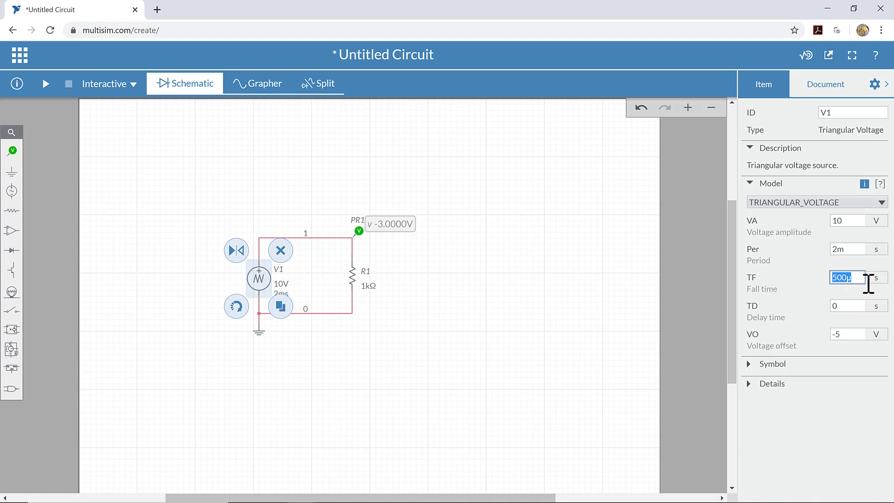
{"action": "type", "text": "1"}
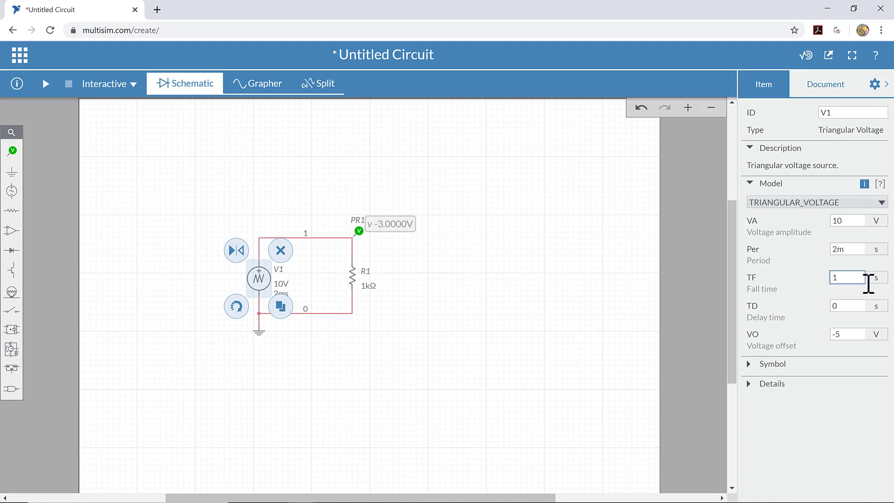
{"action": "type", "text": "m"}
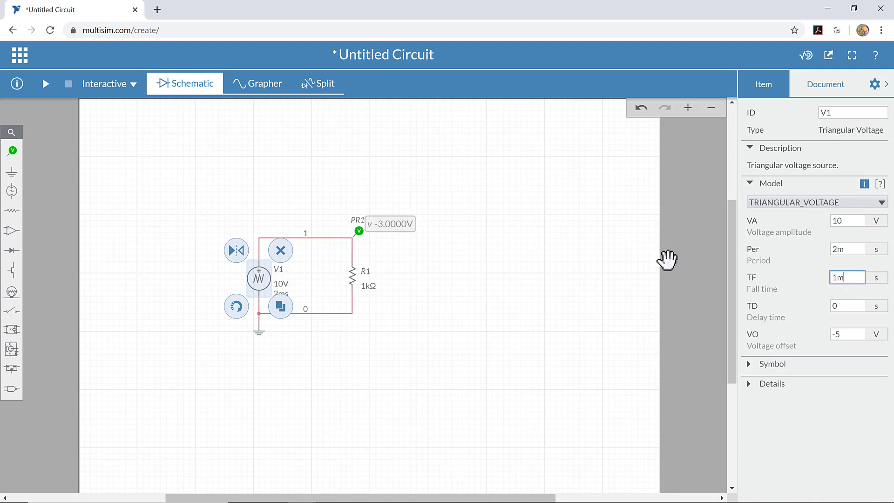
{"action": "left_click", "coordinate": [339, 182]}
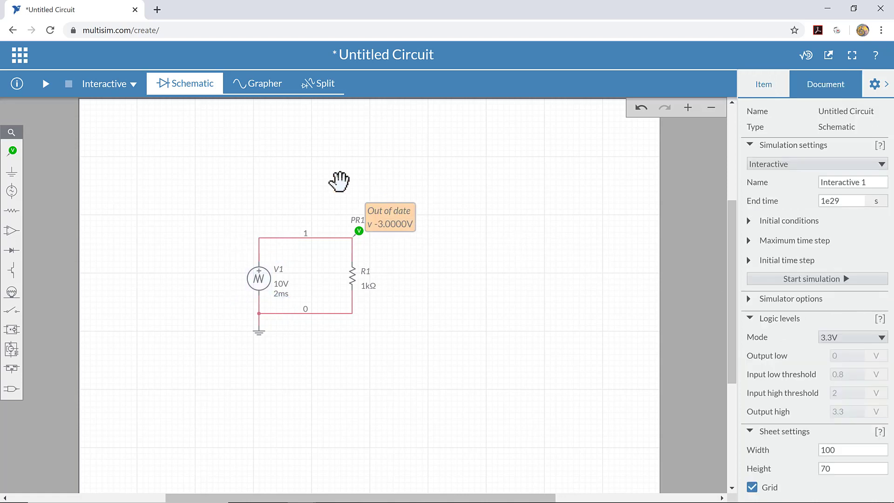
{"action": "left_click", "coordinate": [45, 83]}
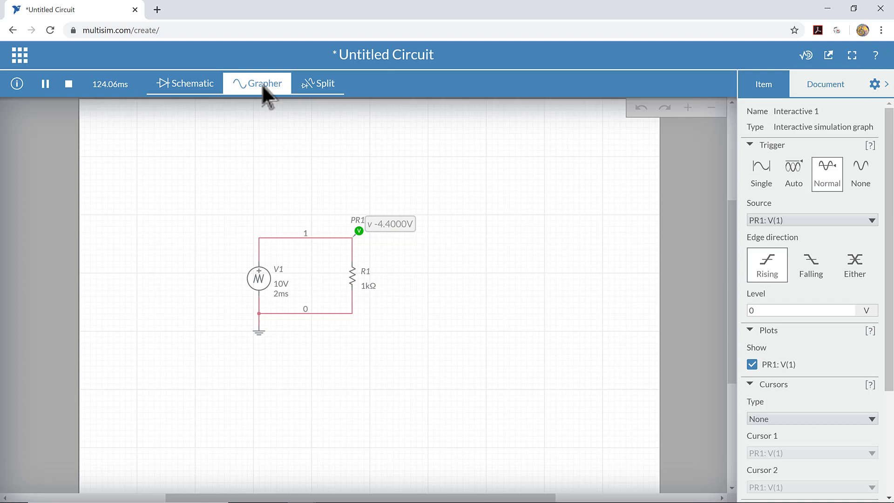
- Check the symmetric -5 to 5 V triangle wave in the Grapher, stop simulating and return to the schematic
{"action": "left_click", "coordinate": [264, 83]}
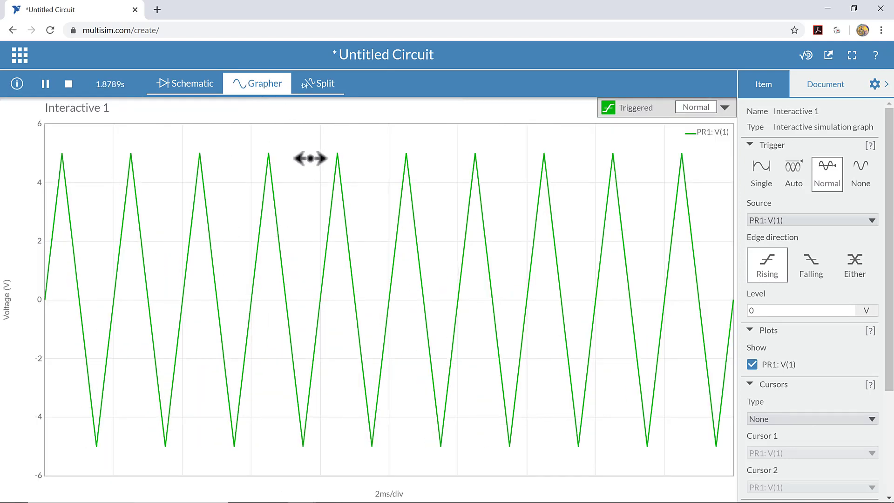
{"action": "mouse_move", "coordinate": [223, 230]}
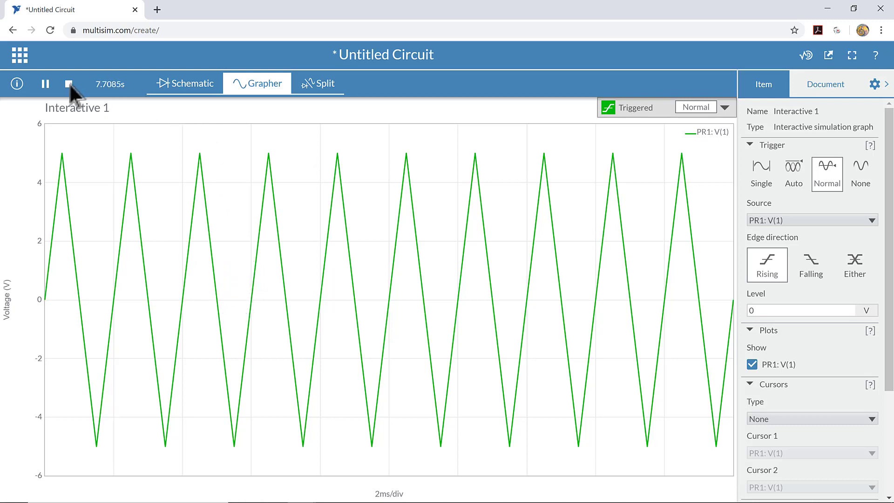
{"action": "left_click", "coordinate": [68, 83]}
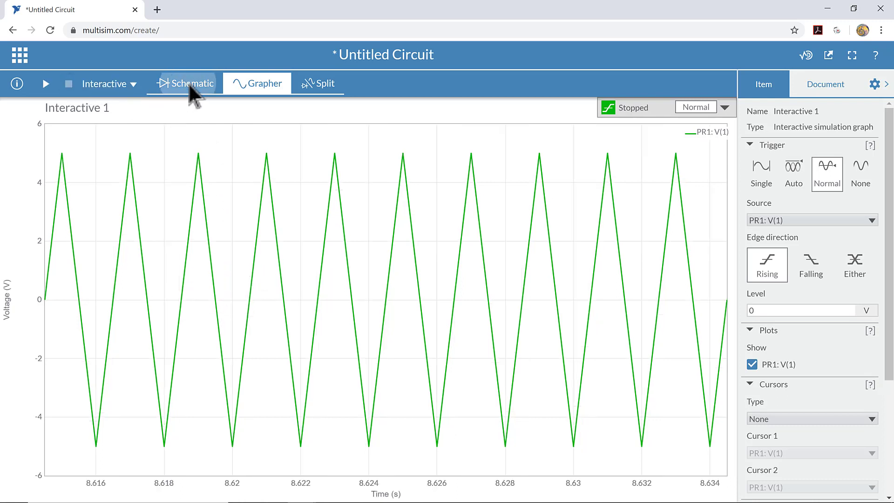
{"action": "left_click", "coordinate": [191, 82]}
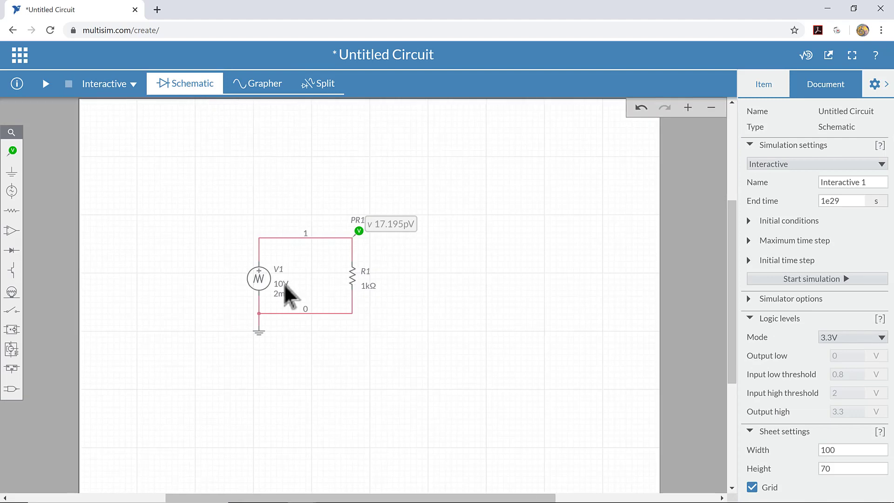
{"action": "mouse_move", "coordinate": [260, 278]}
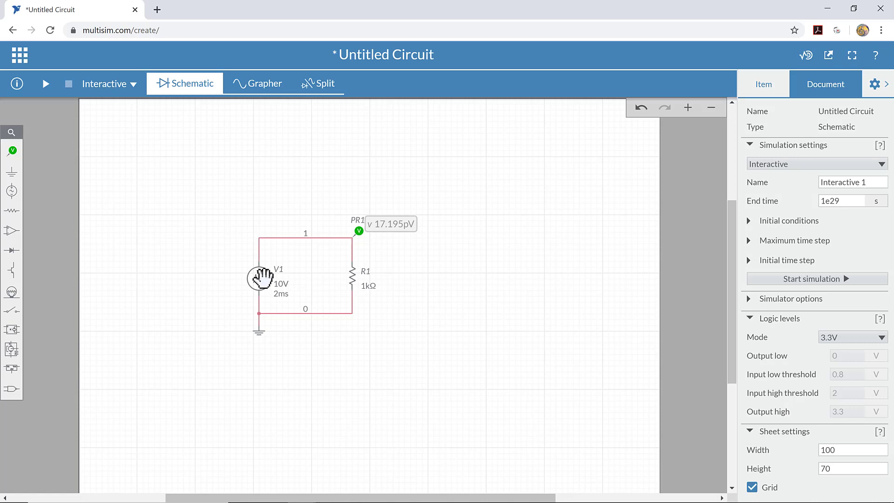
- Remove triangular source V1 from the schematic and bring up the signal sources palette
{"action": "left_click", "coordinate": [260, 279]}
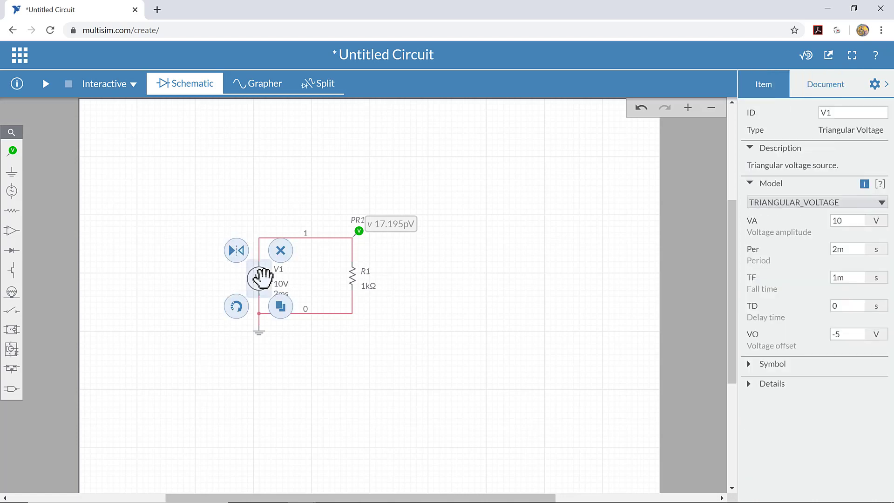
{"action": "mouse_move", "coordinate": [284, 276]}
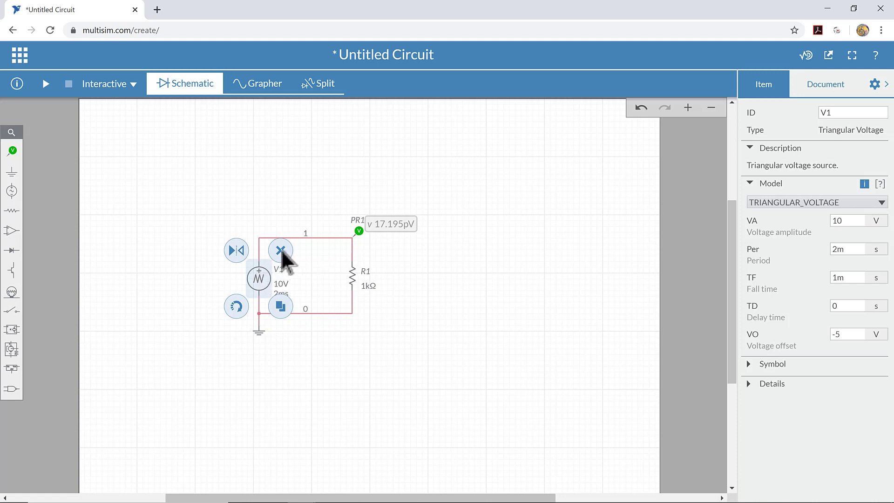
{"action": "left_click", "coordinate": [280, 251]}
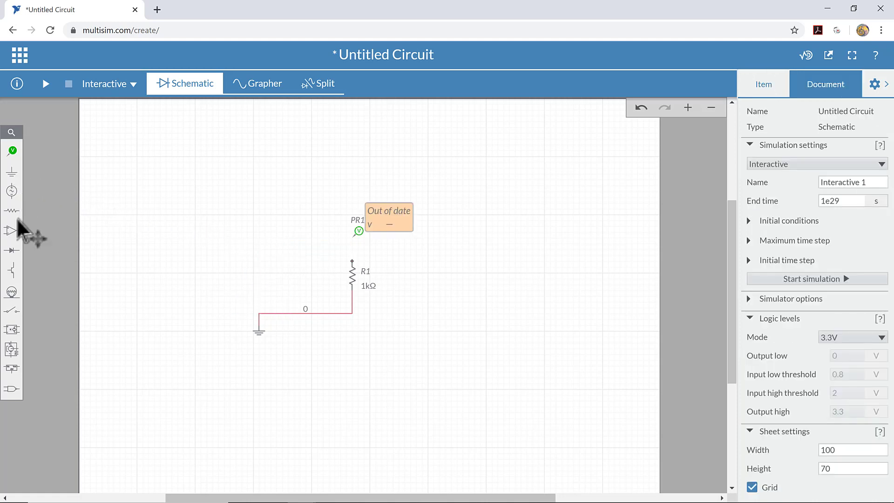
{"action": "mouse_move", "coordinate": [11, 190]}
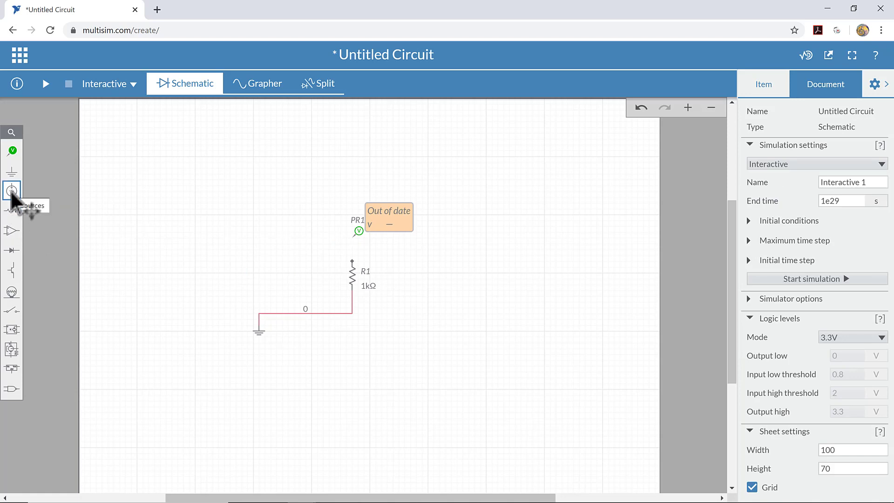
{"action": "left_click", "coordinate": [11, 190]}
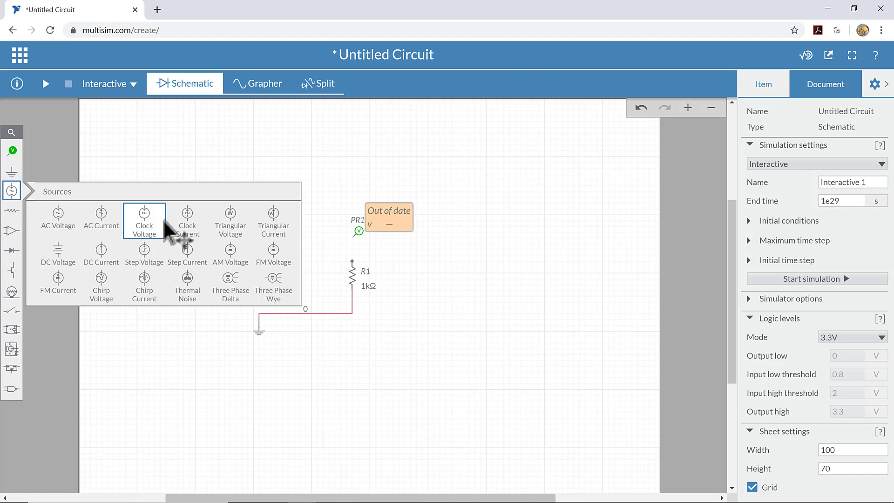
{"action": "mouse_move", "coordinate": [145, 218]}
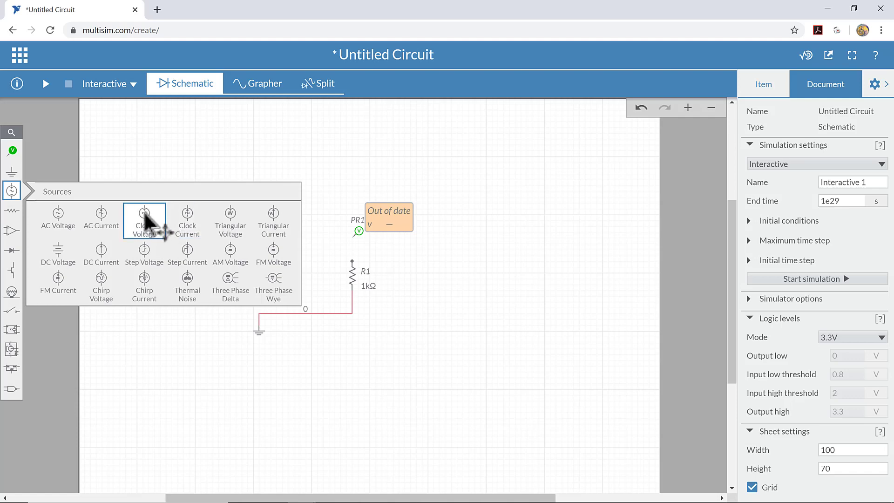
- Place a 5 V, 1 kHz clock voltage source, wire it to the top of R1, and run the simulation
{"action": "left_click", "coordinate": [144, 220]}
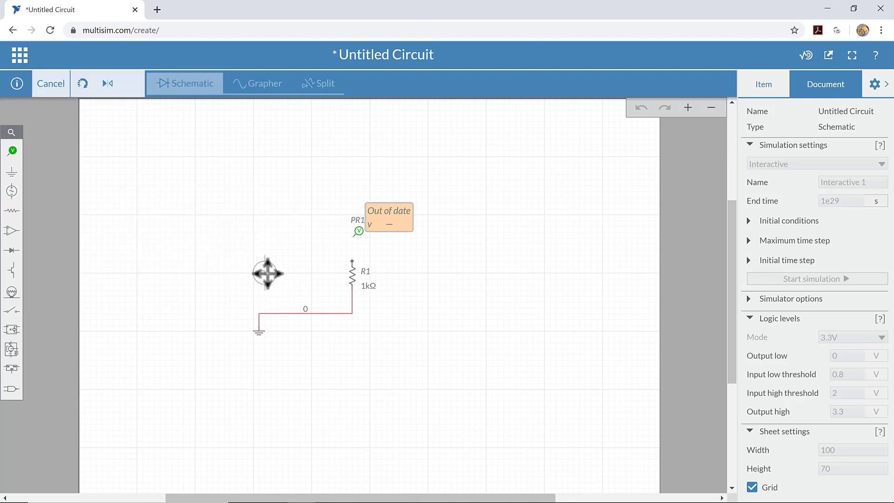
{"action": "left_click", "coordinate": [258, 273]}
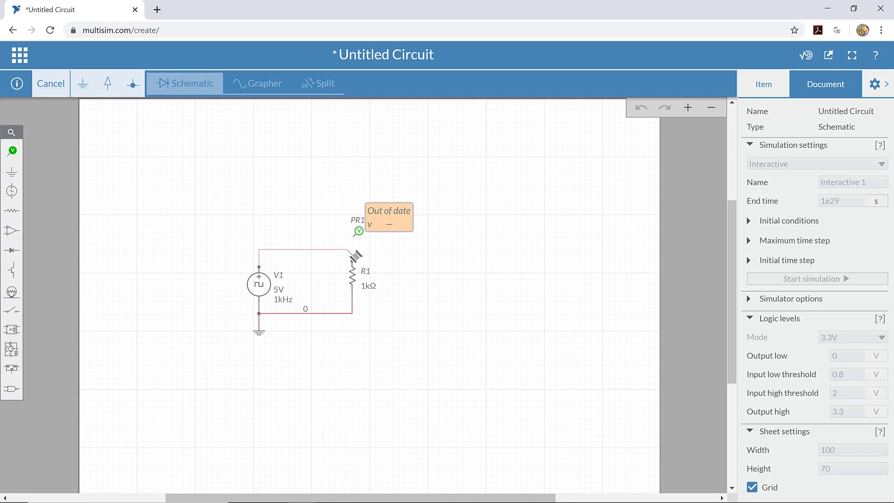
{"action": "left_click", "coordinate": [306, 255]}
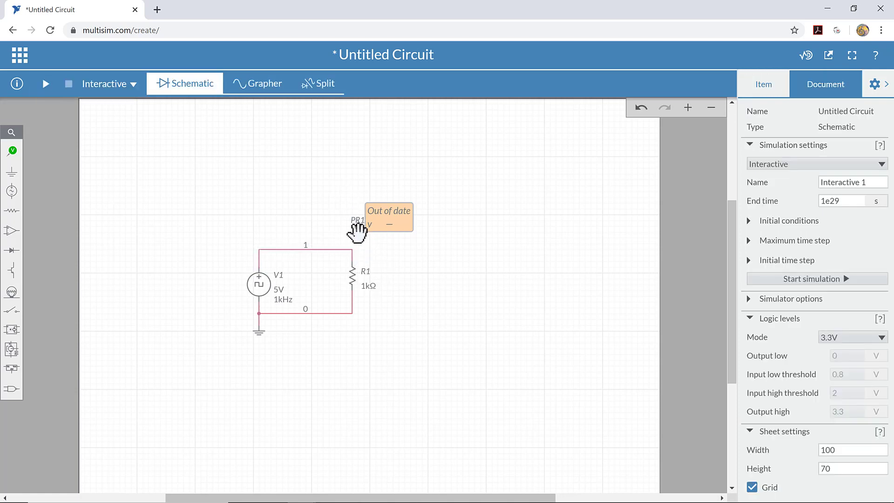
{"action": "left_click", "coordinate": [358, 223]}
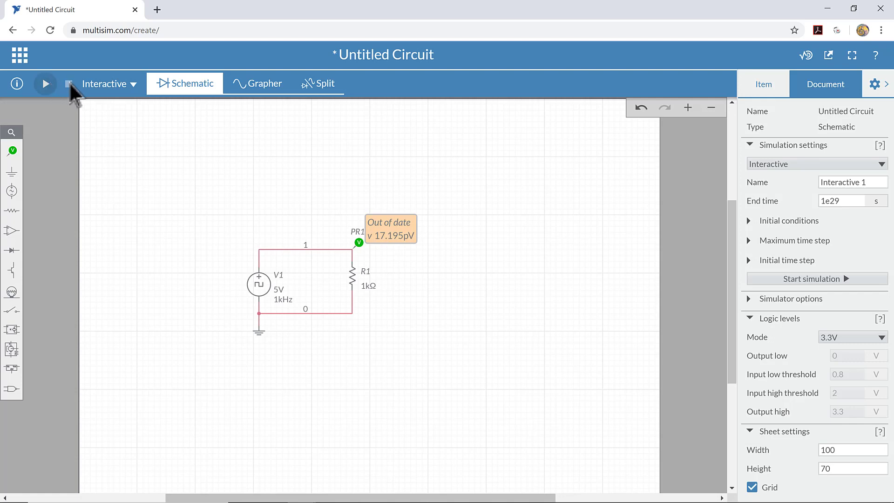
- Show the probe PR1's 0–5 V square wave in the Grapher while the simulation runs
{"action": "left_click", "coordinate": [45, 82]}
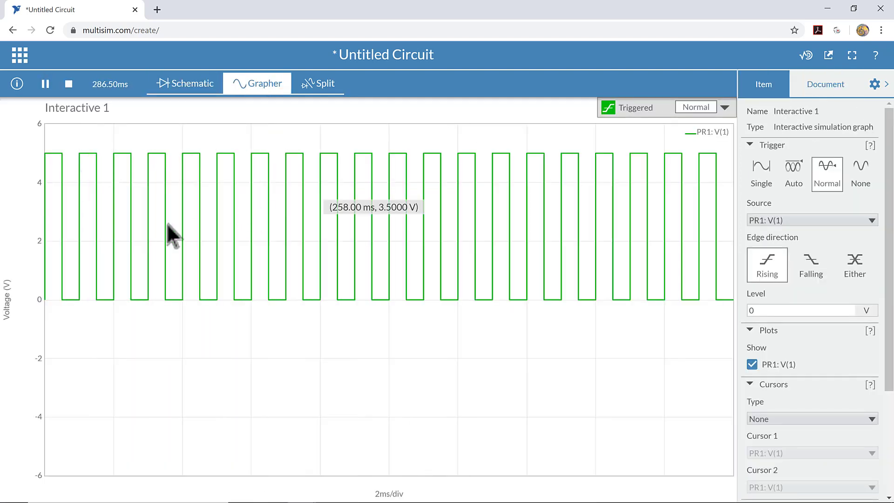
{"action": "mouse_move", "coordinate": [263, 219]}
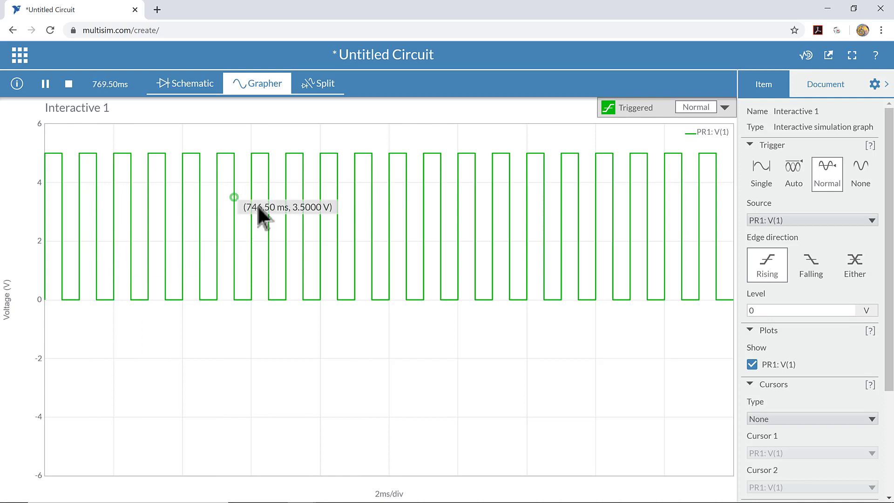
{"action": "mouse_move", "coordinate": [162, 142]}
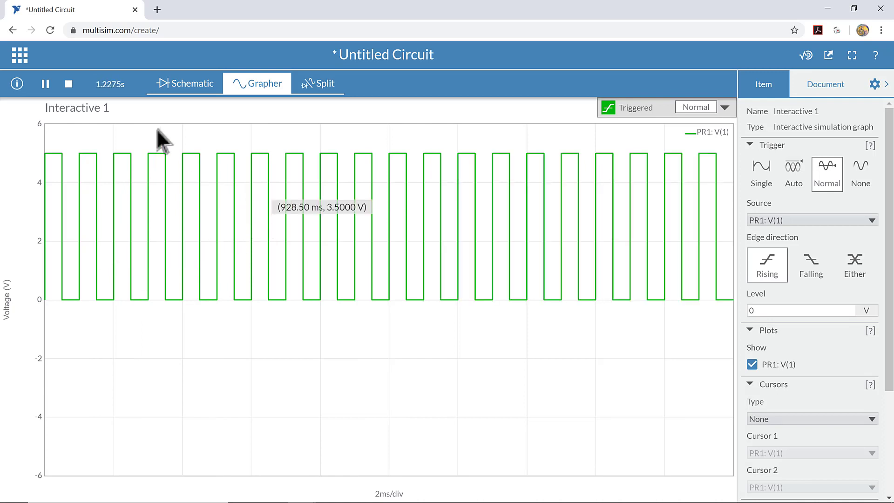
- Stop the running simulation and go back to the schematic with the probe reading 5 V
{"action": "left_click", "coordinate": [68, 83]}
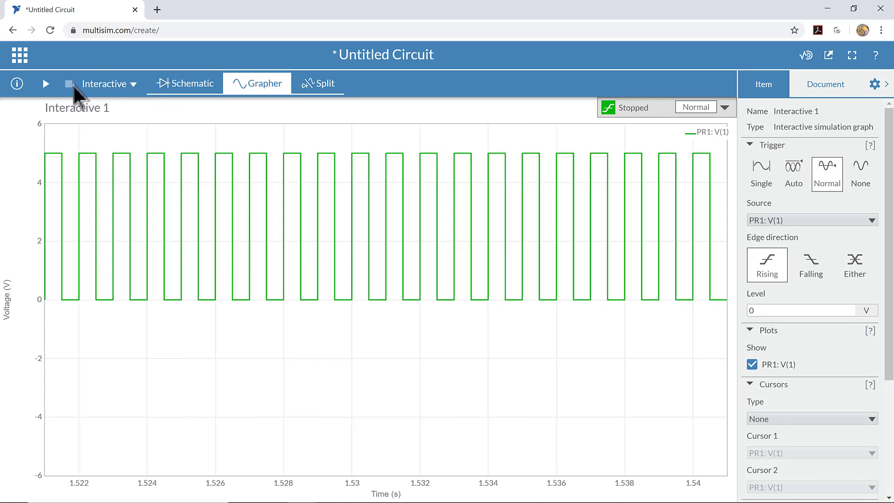
{"action": "left_click", "coordinate": [184, 82]}
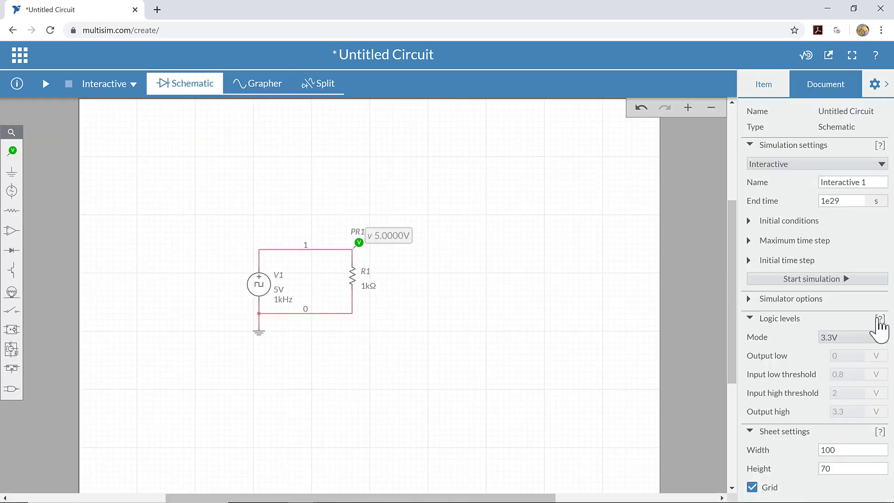
{"action": "mouse_move", "coordinate": [261, 285]}
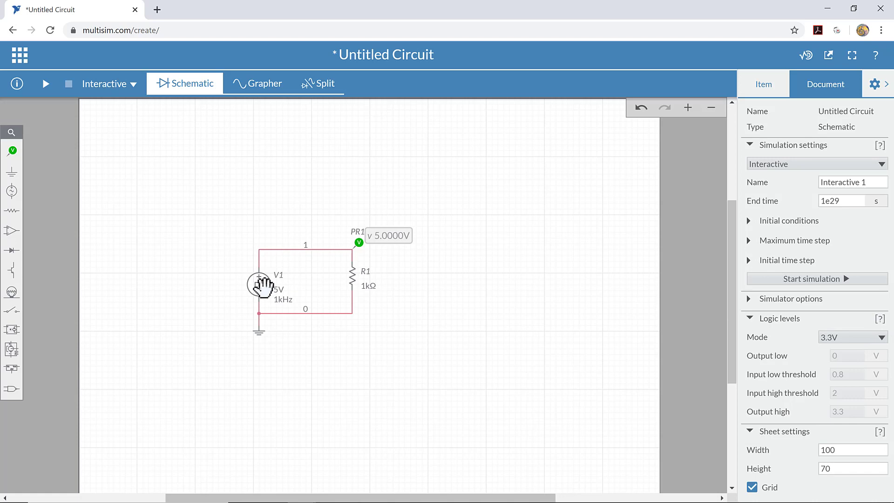
{"action": "left_click", "coordinate": [259, 285]}
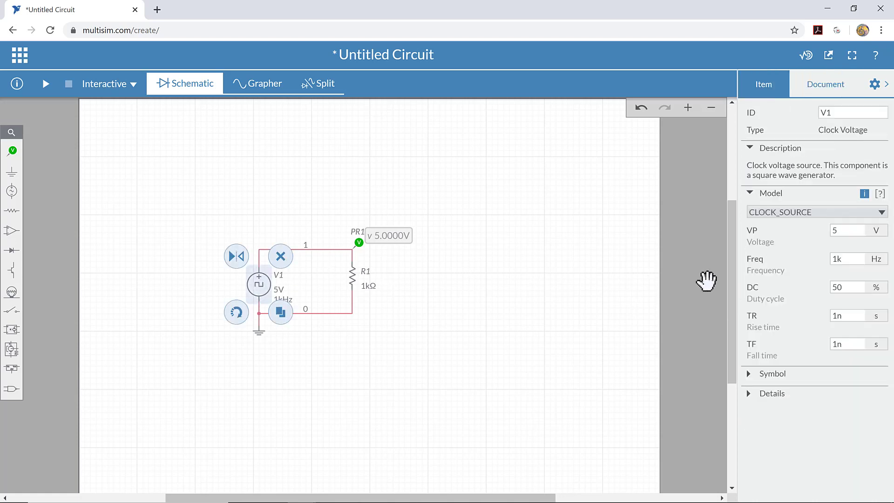
{"action": "mouse_move", "coordinate": [817, 305]}
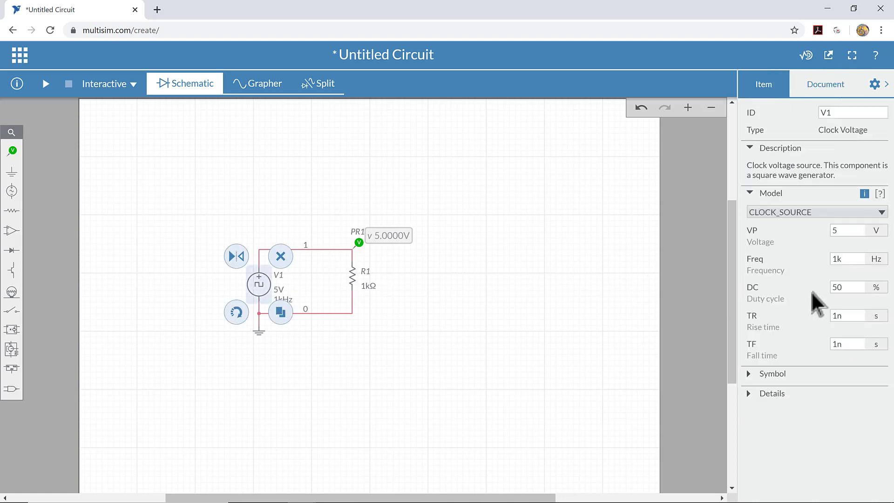
{"action": "left_click", "coordinate": [848, 230]}
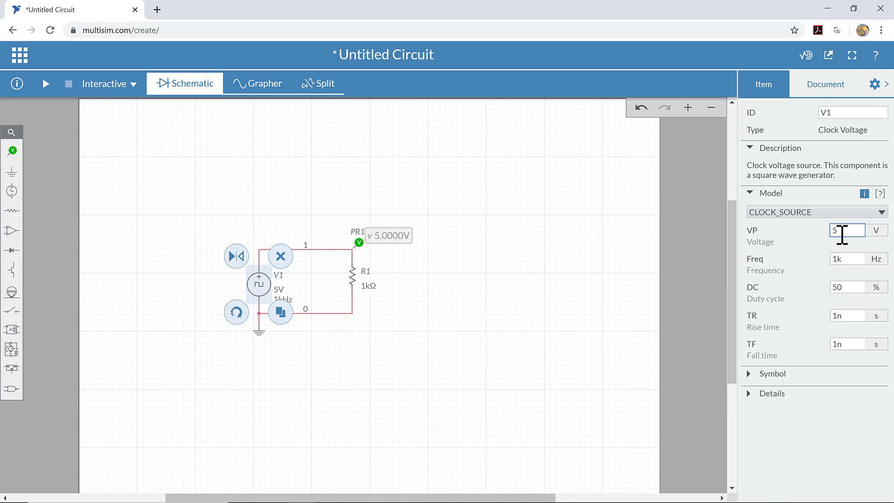
{"action": "mouse_move", "coordinate": [822, 268]}
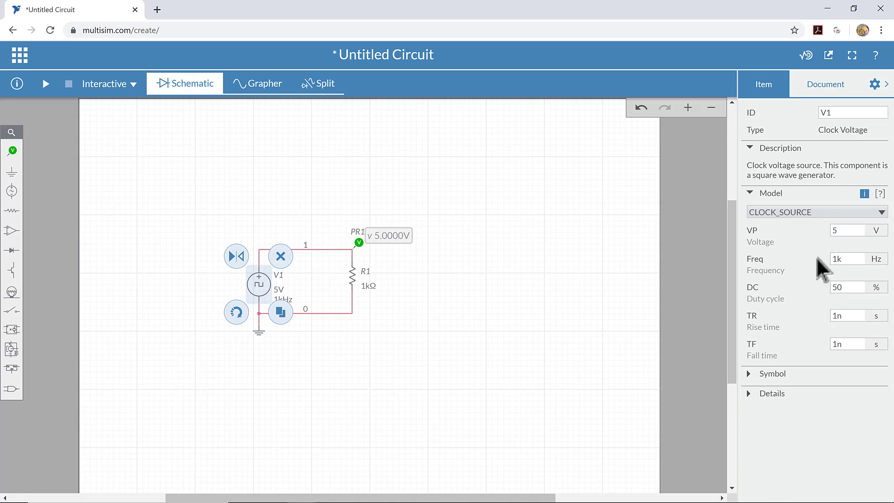
{"action": "left_click", "coordinate": [847, 287]}
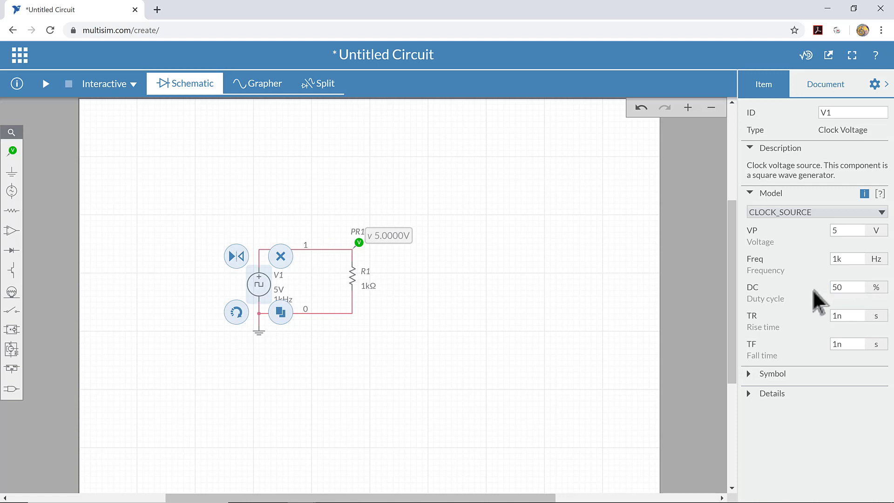
{"action": "mouse_move", "coordinate": [820, 306]}
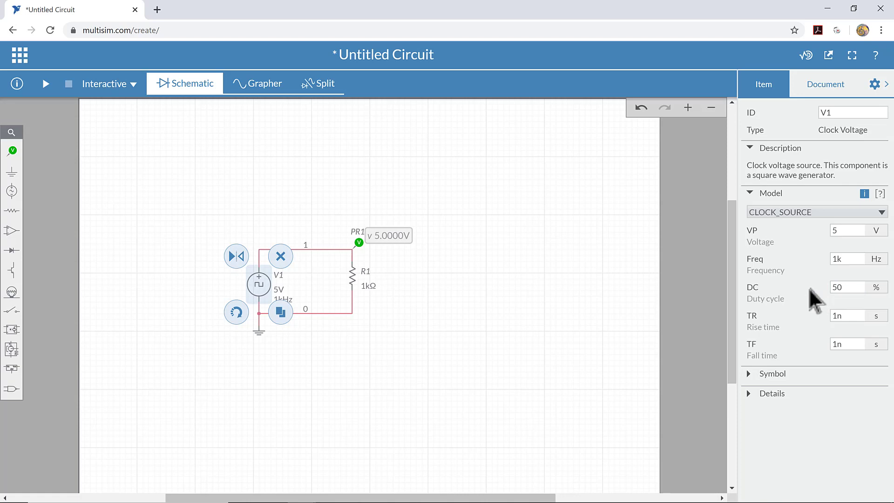
{"action": "triple_click", "coordinate": [844, 316]}
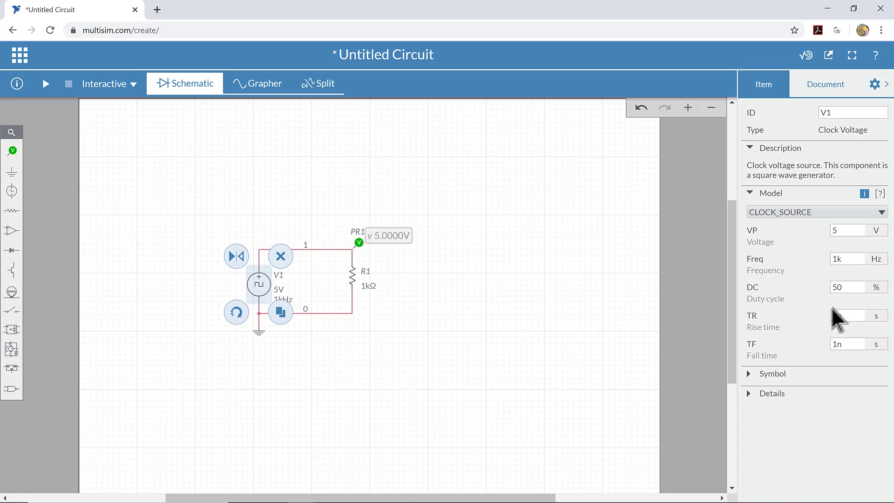
{"action": "left_click", "coordinate": [847, 287]}
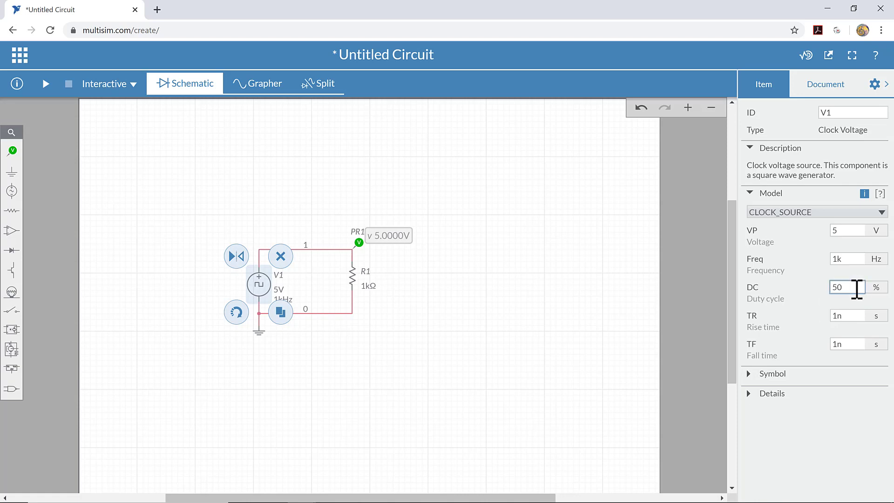
{"action": "mouse_move", "coordinate": [852, 308]}
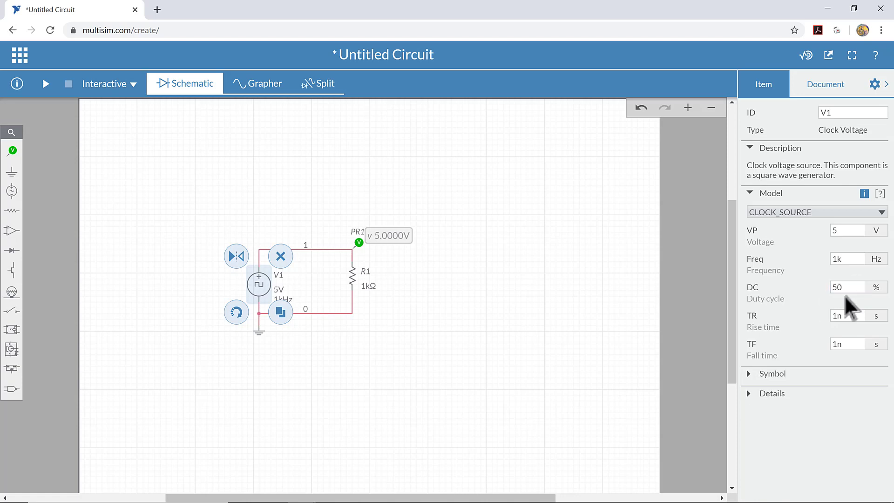
{"action": "mouse_move", "coordinate": [793, 308]}
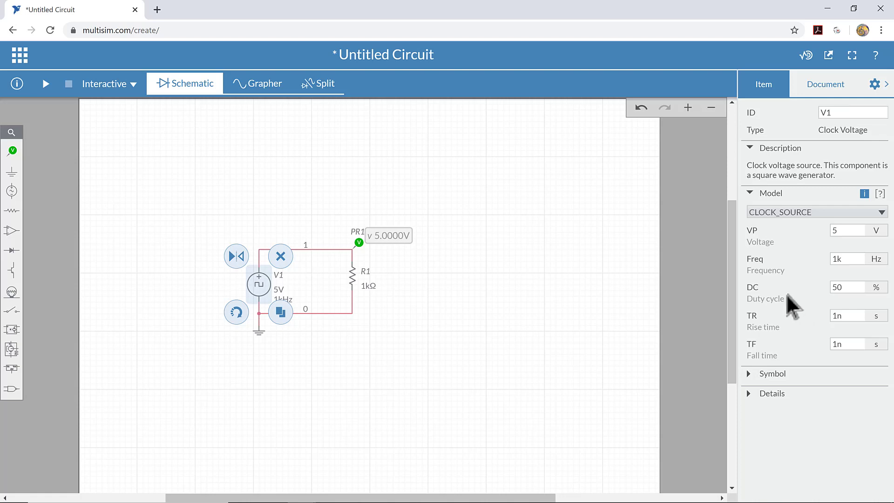
{"action": "left_click", "coordinate": [847, 287]}
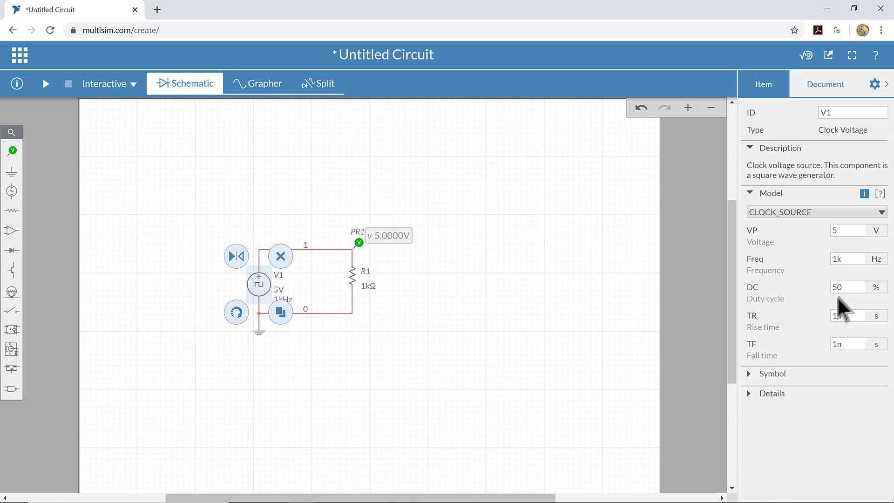
{"action": "mouse_move", "coordinate": [761, 349]}
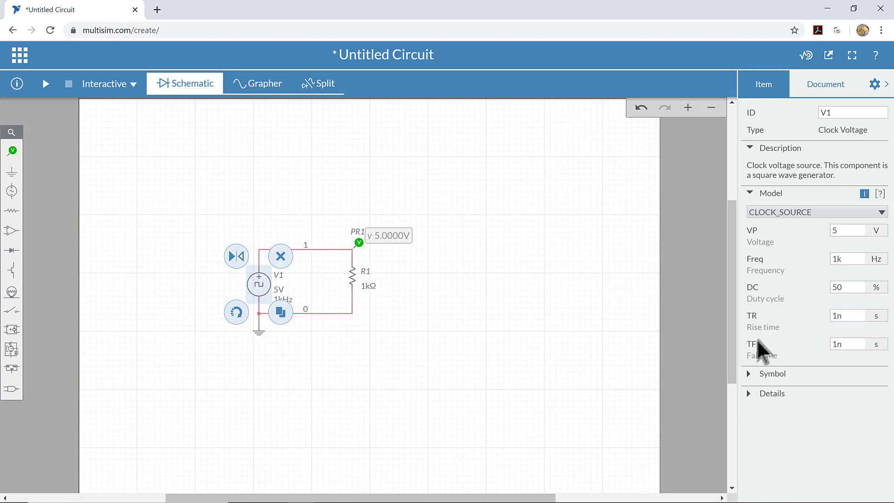
{"action": "mouse_move", "coordinate": [806, 352]}
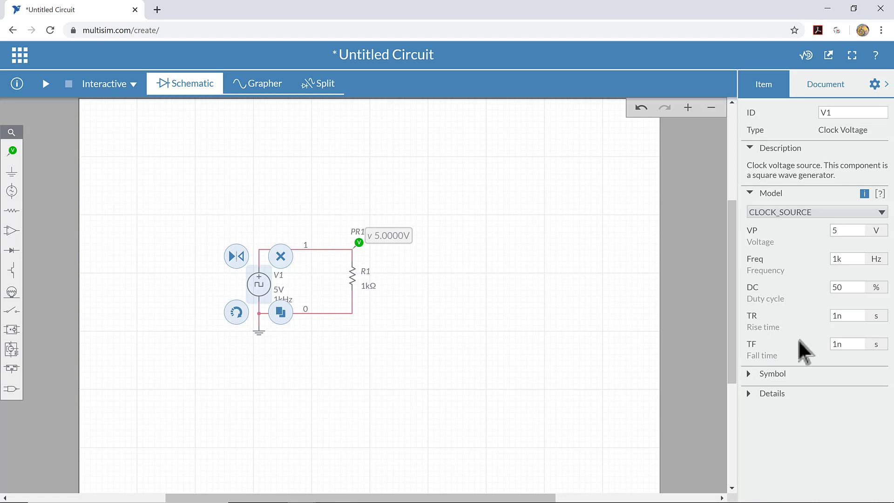
{"action": "mouse_move", "coordinate": [474, 341]}
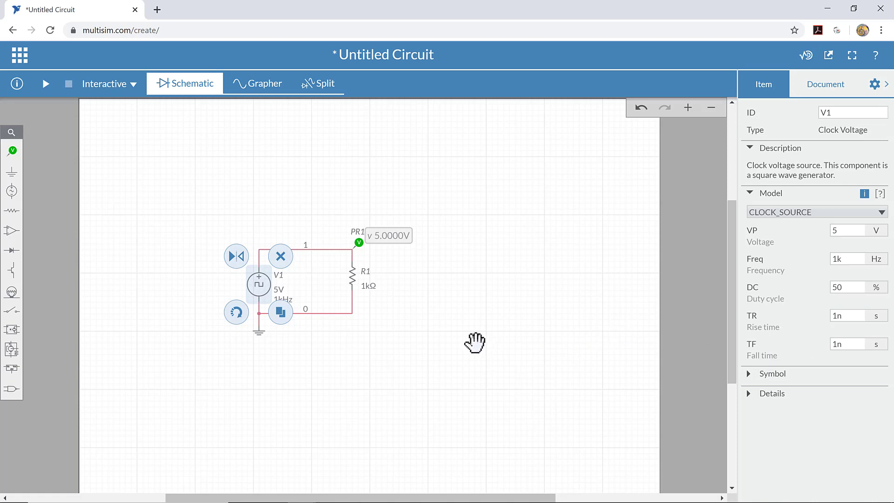
{"action": "mouse_move", "coordinate": [481, 235]}
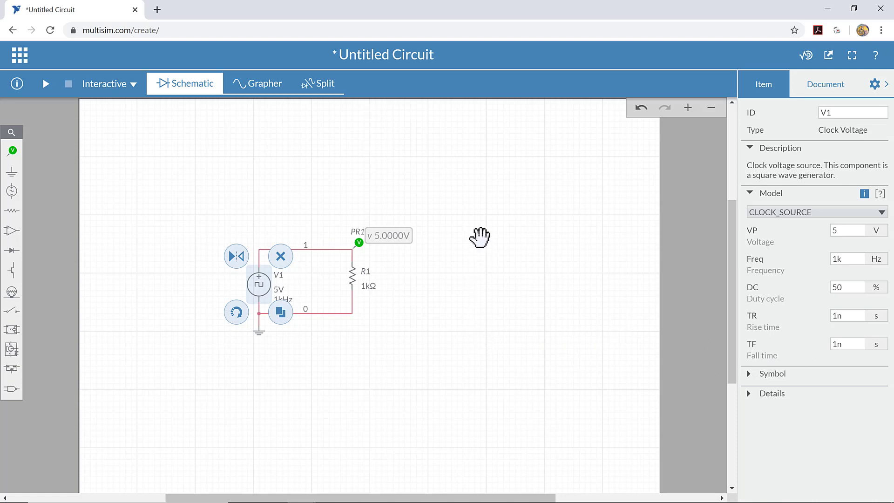
{"action": "mouse_move", "coordinate": [545, 239]}
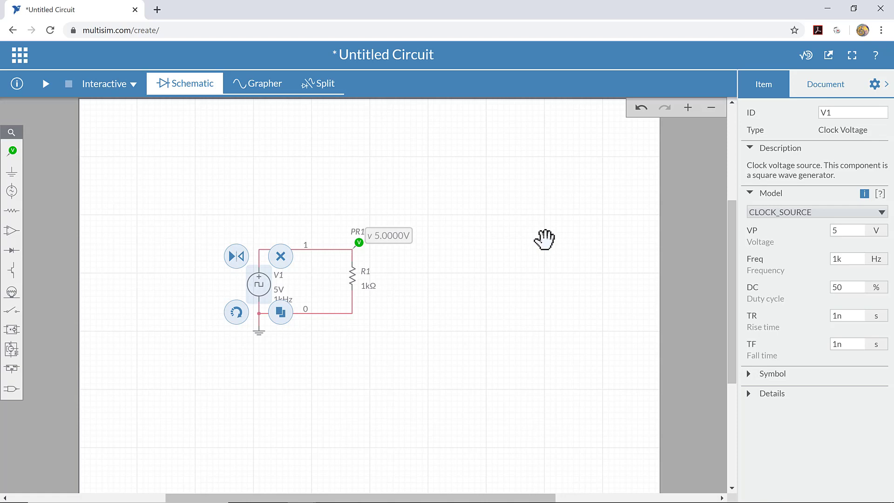
{"action": "mouse_move", "coordinate": [552, 248]}
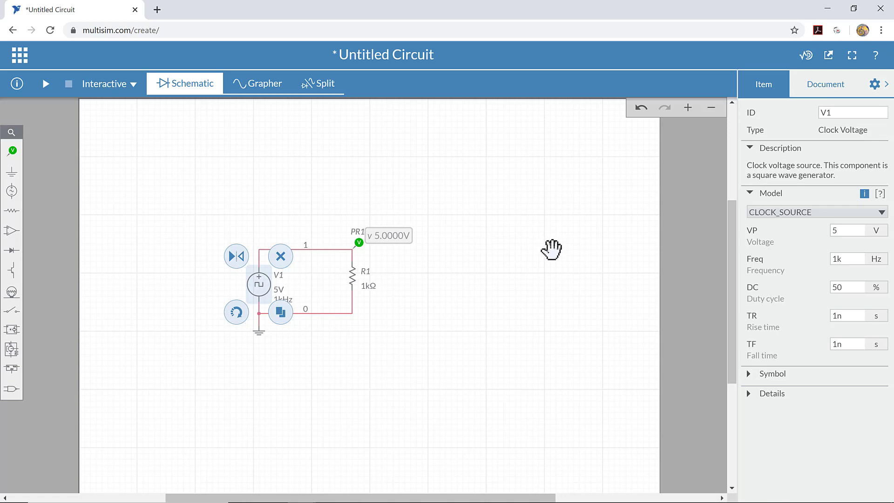
{"action": "mouse_move", "coordinate": [538, 335]}
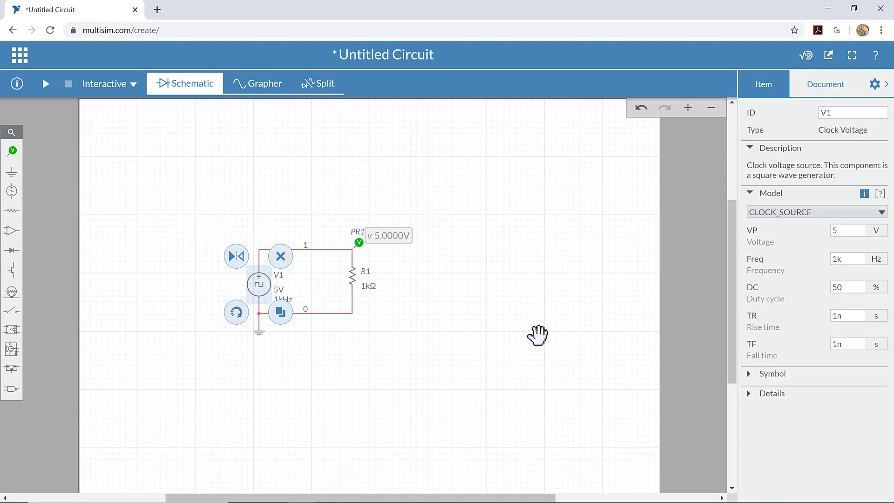
{"action": "mouse_move", "coordinate": [589, 231]}
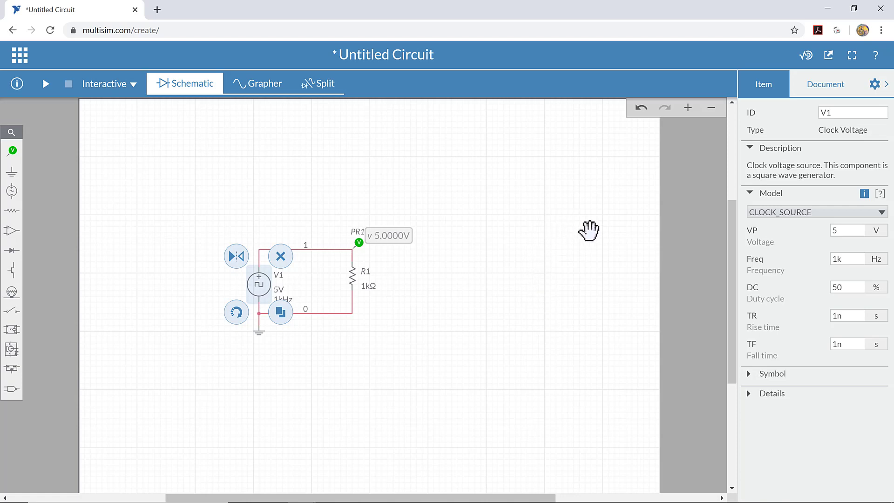
{"action": "mouse_move", "coordinate": [600, 330]}
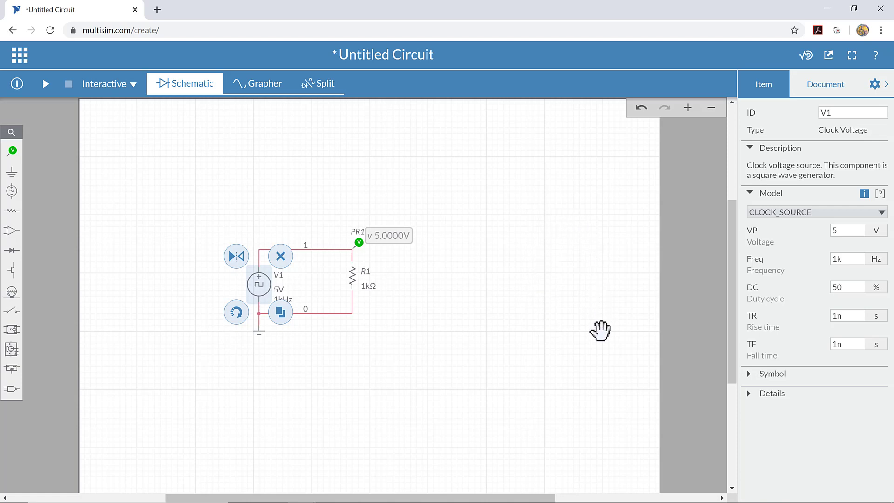
{"action": "mouse_move", "coordinate": [758, 350]}
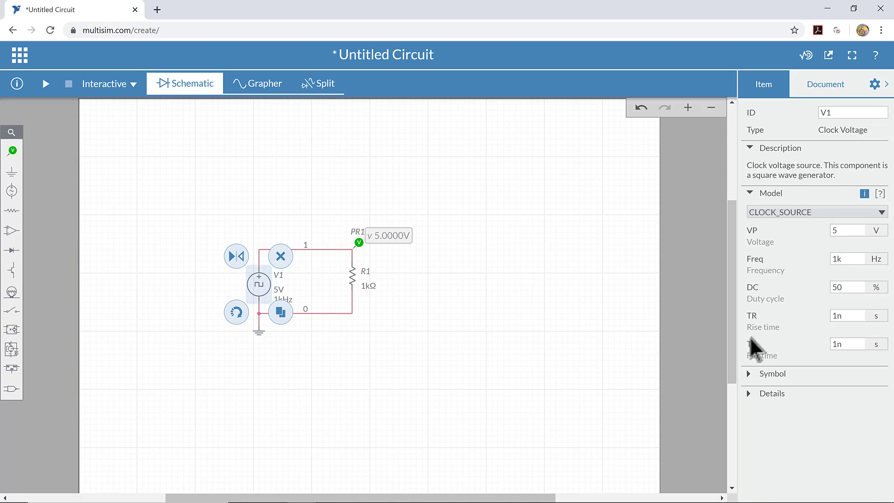
{"action": "mouse_move", "coordinate": [535, 308]}
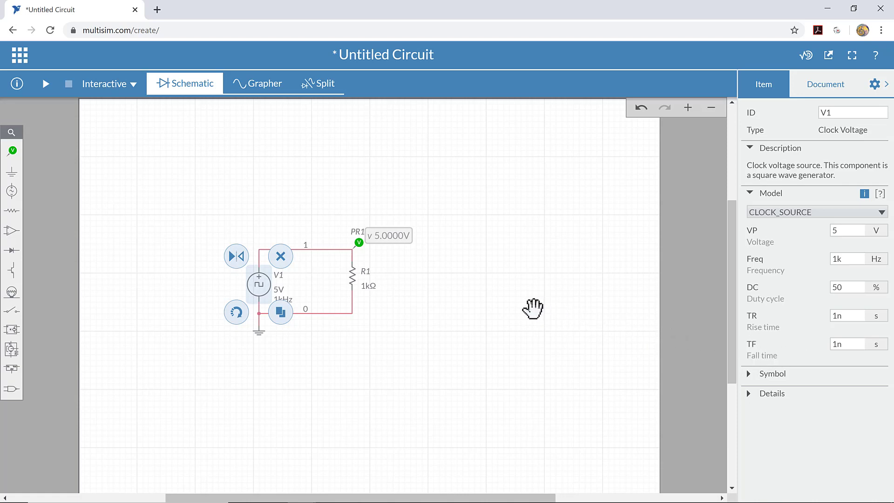
{"action": "mouse_move", "coordinate": [711, 278]}
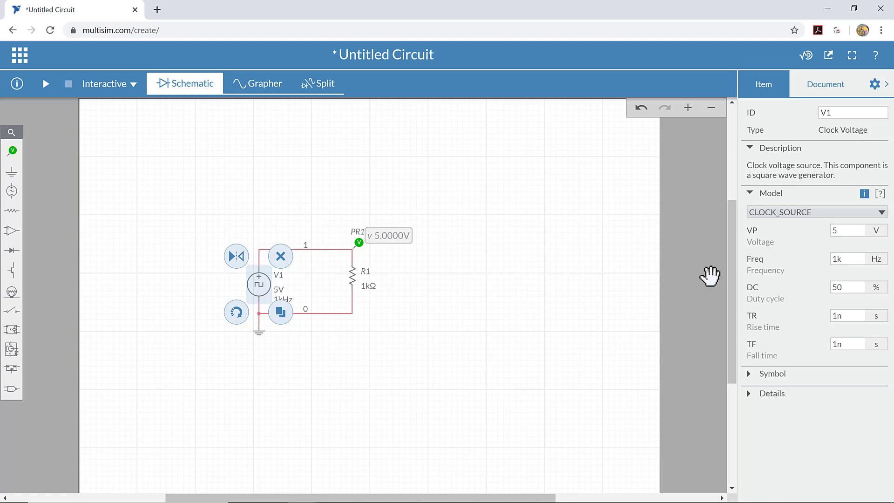
{"action": "mouse_move", "coordinate": [301, 207]}
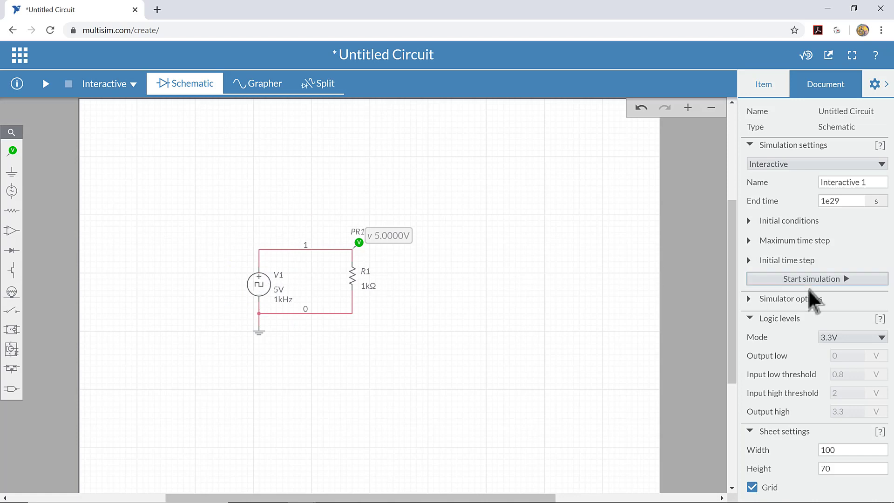
- Give clock source V1 a frequency of 500 Hz and a duty cycle of 75%
{"action": "left_click", "coordinate": [258, 283]}
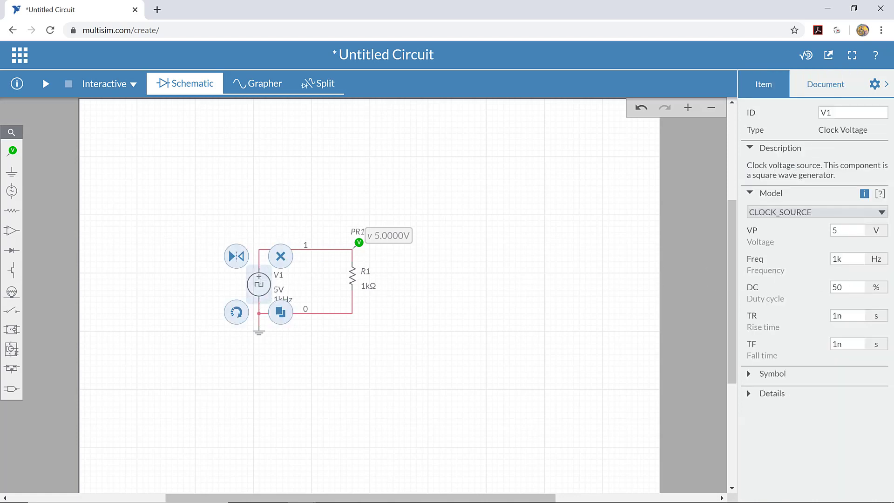
{"action": "left_click", "coordinate": [848, 258]}
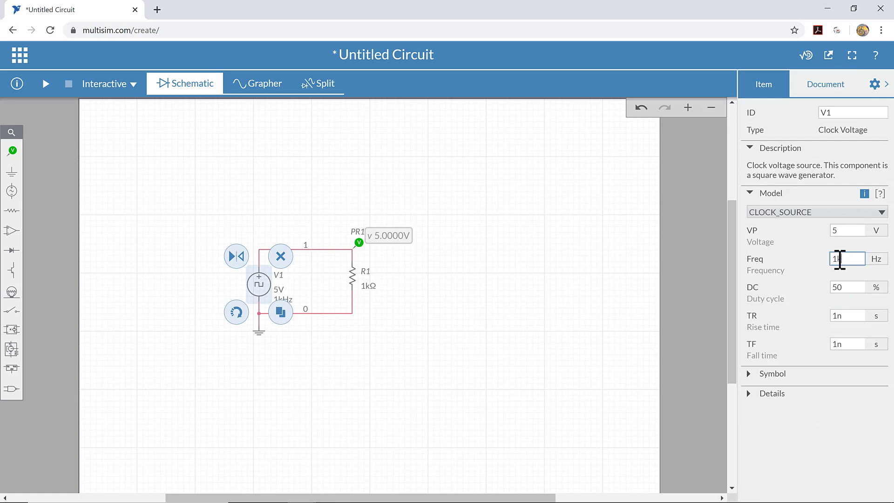
{"action": "type", "text": "5"}
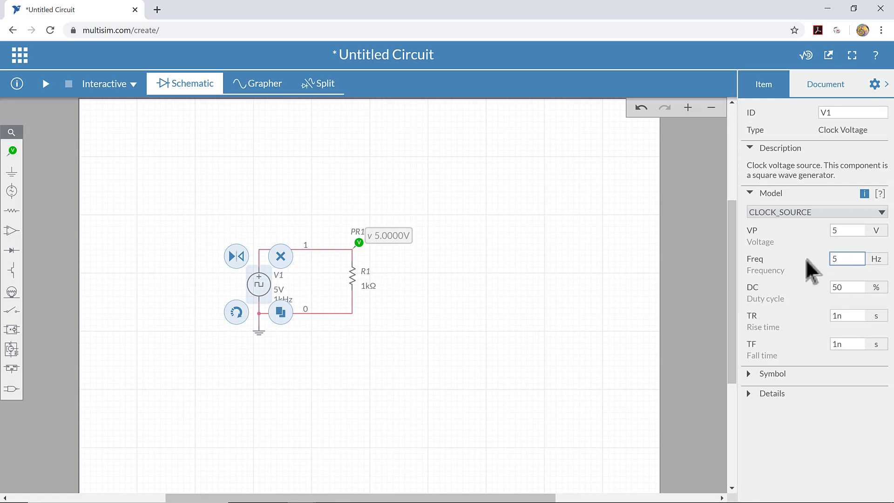
{"action": "type", "text": "00"}
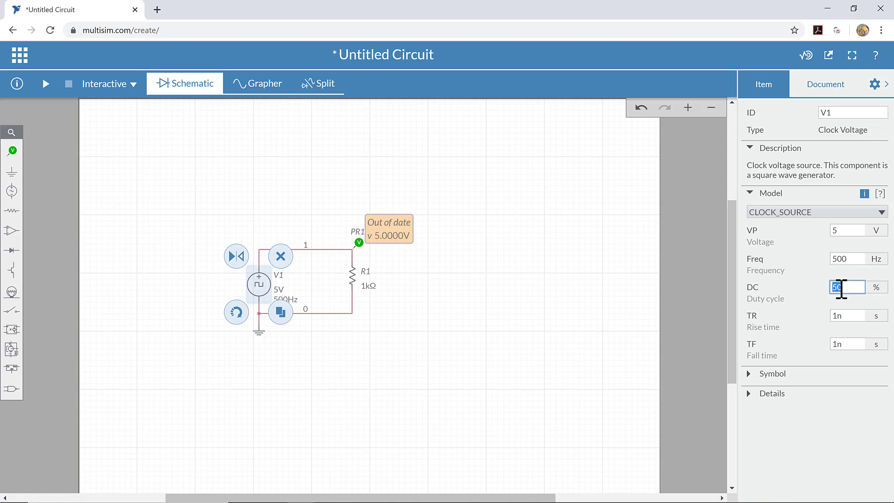
{"action": "type", "text": "75"}
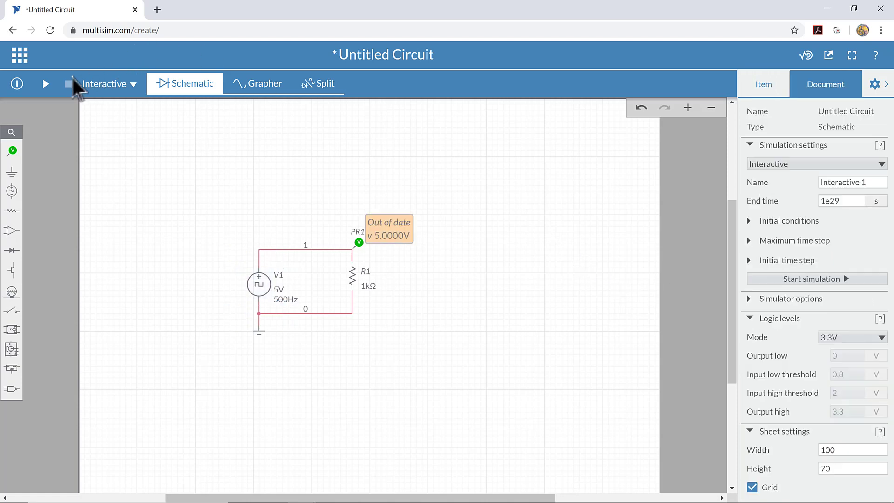
- Run the simulation, inspect the 75% duty 0–5 V square wave in the Grapher, and return to the schematic
{"action": "left_click", "coordinate": [45, 83]}
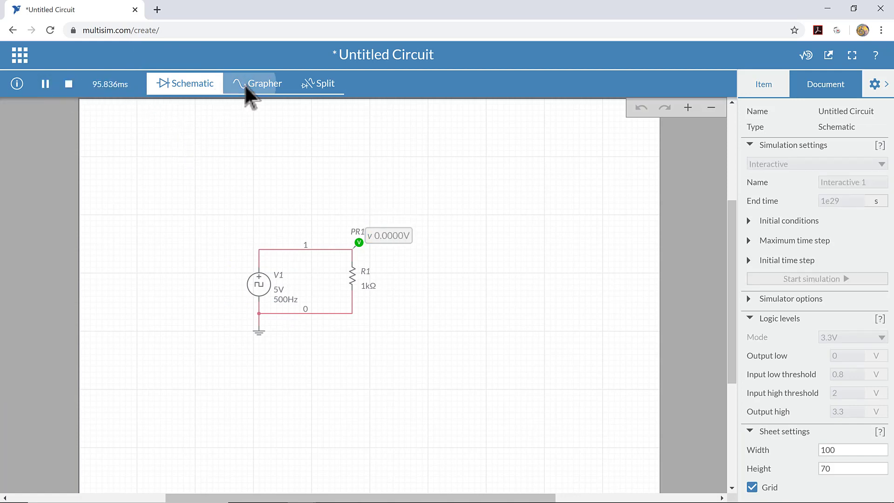
{"action": "left_click", "coordinate": [263, 83]}
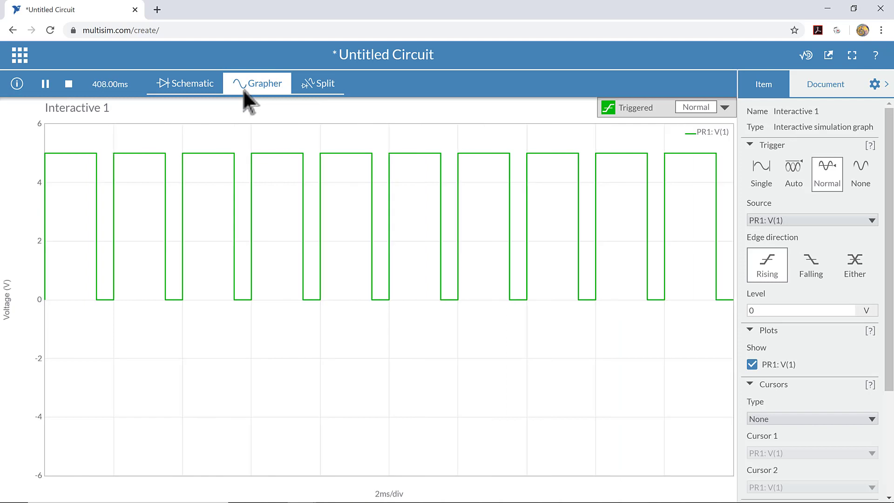
{"action": "mouse_move", "coordinate": [158, 166]}
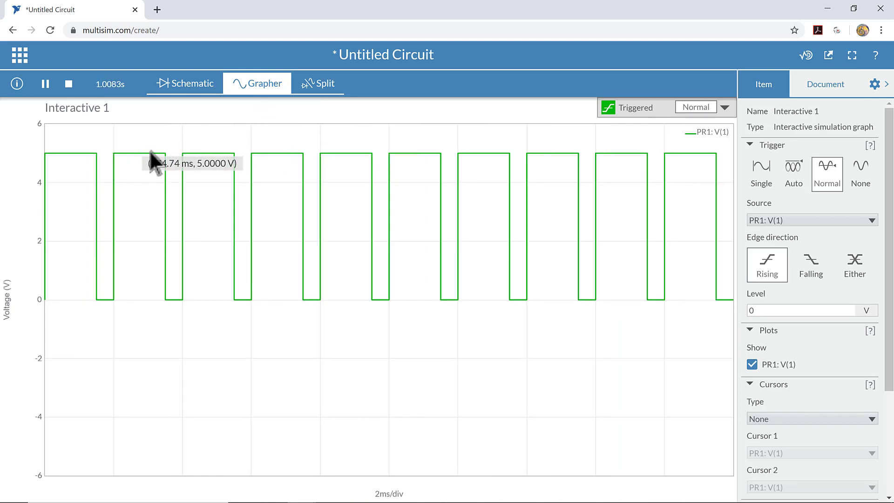
{"action": "mouse_move", "coordinate": [172, 291]}
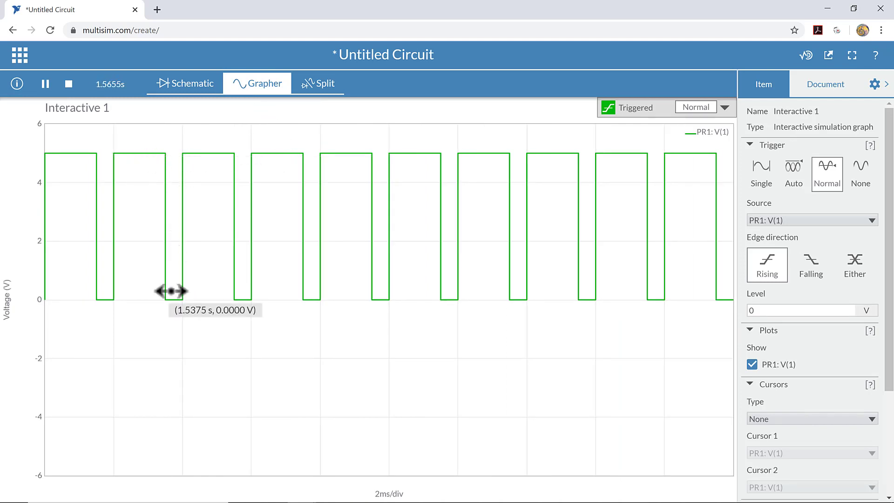
{"action": "mouse_move", "coordinate": [191, 309]}
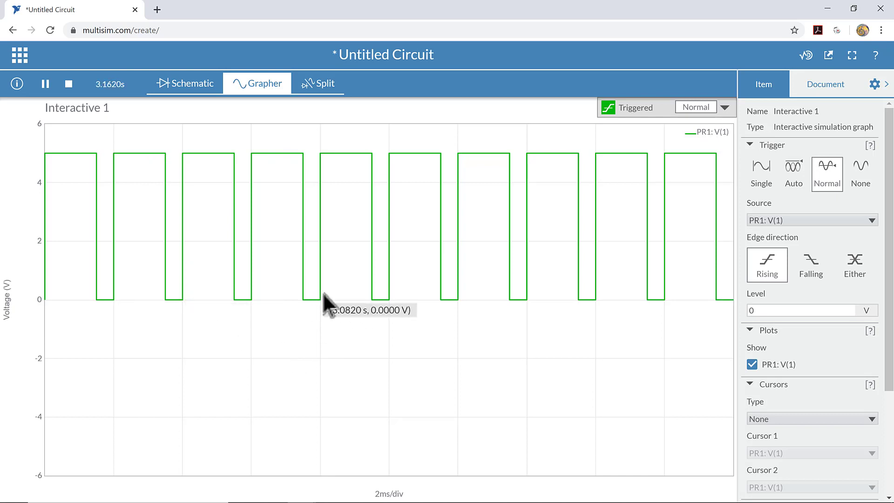
{"action": "mouse_move", "coordinate": [400, 290]}
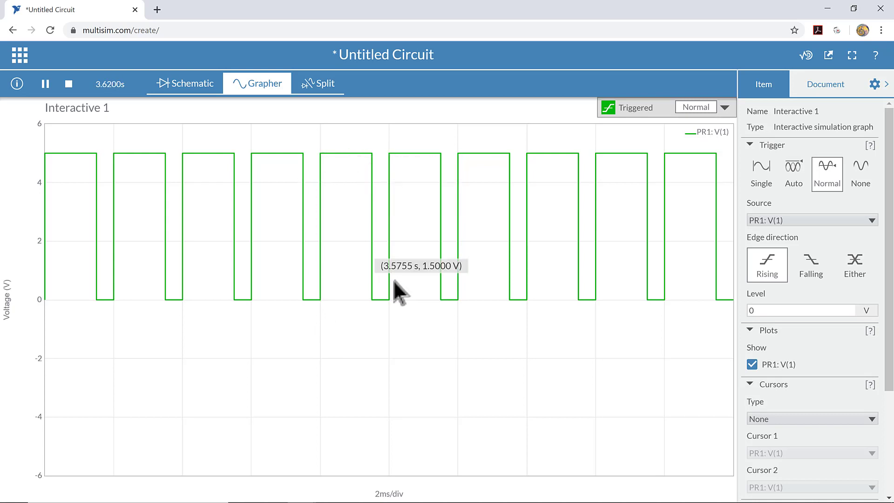
{"action": "mouse_move", "coordinate": [389, 366]}
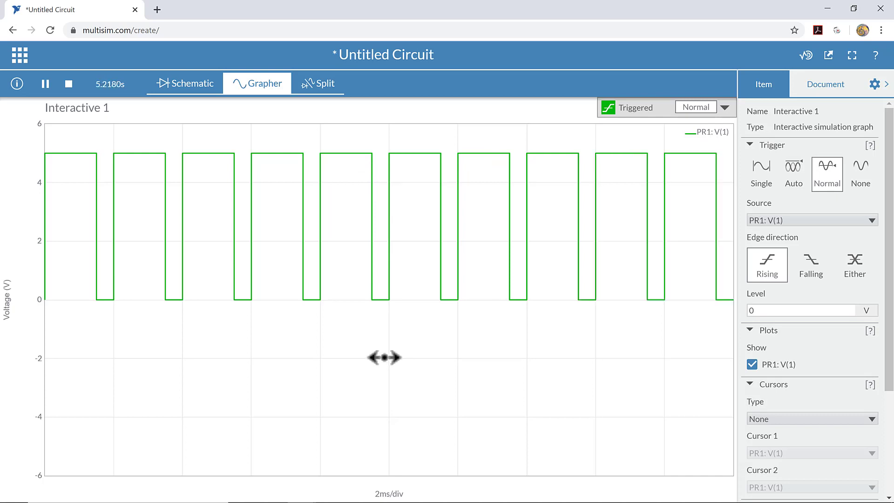
{"action": "mouse_move", "coordinate": [358, 329]}
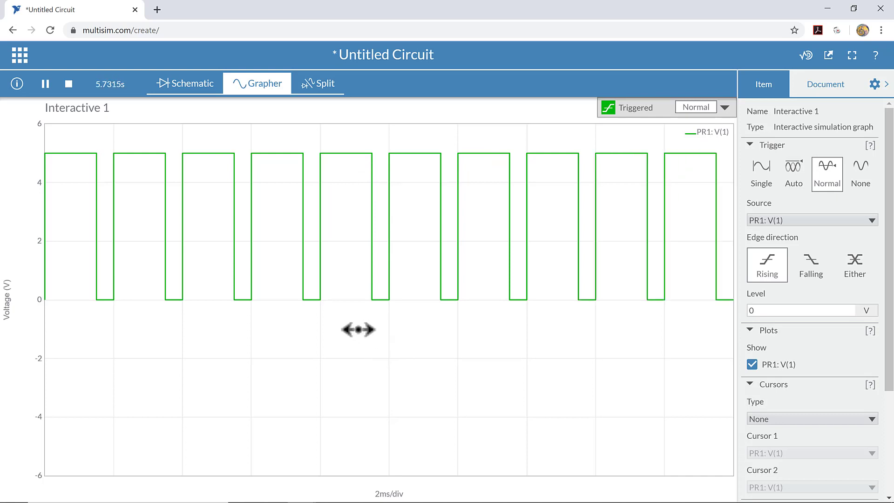
{"action": "mouse_move", "coordinate": [202, 98]}
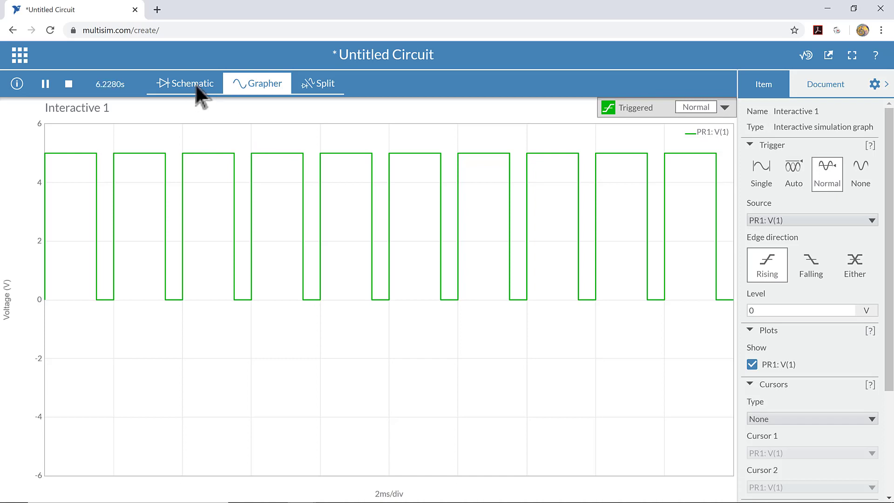
{"action": "left_click", "coordinate": [185, 83]}
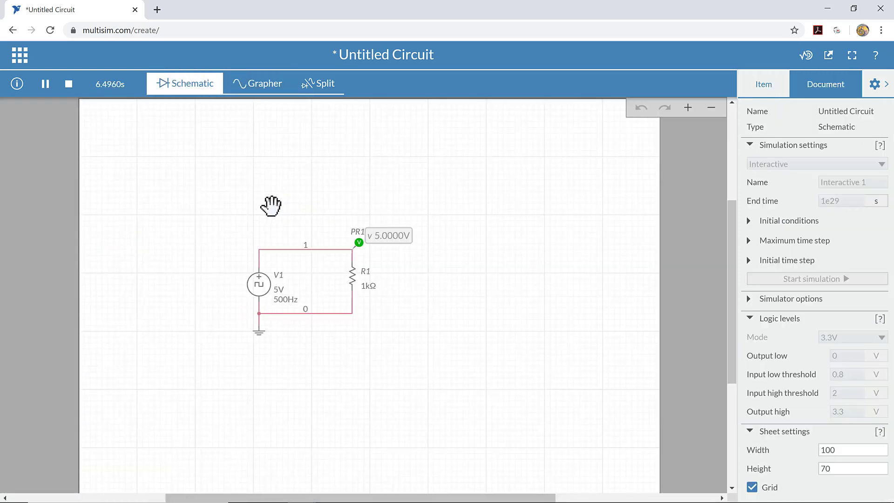
{"action": "mouse_move", "coordinate": [216, 171]}
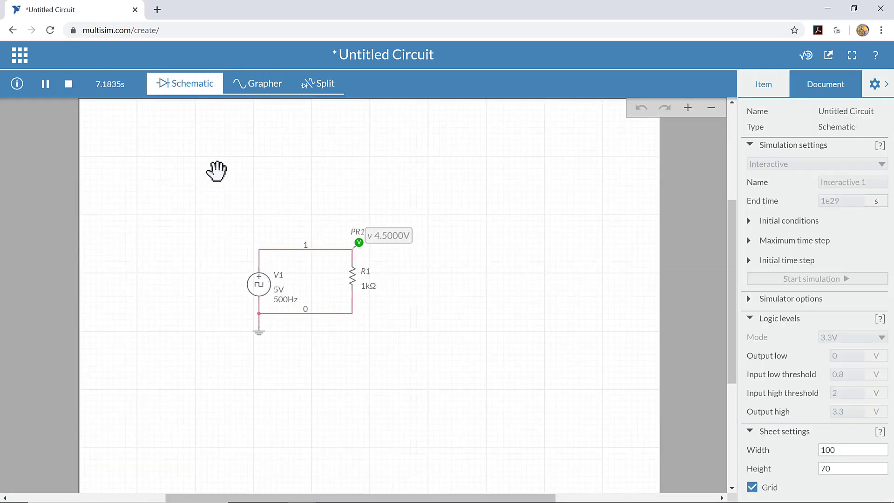